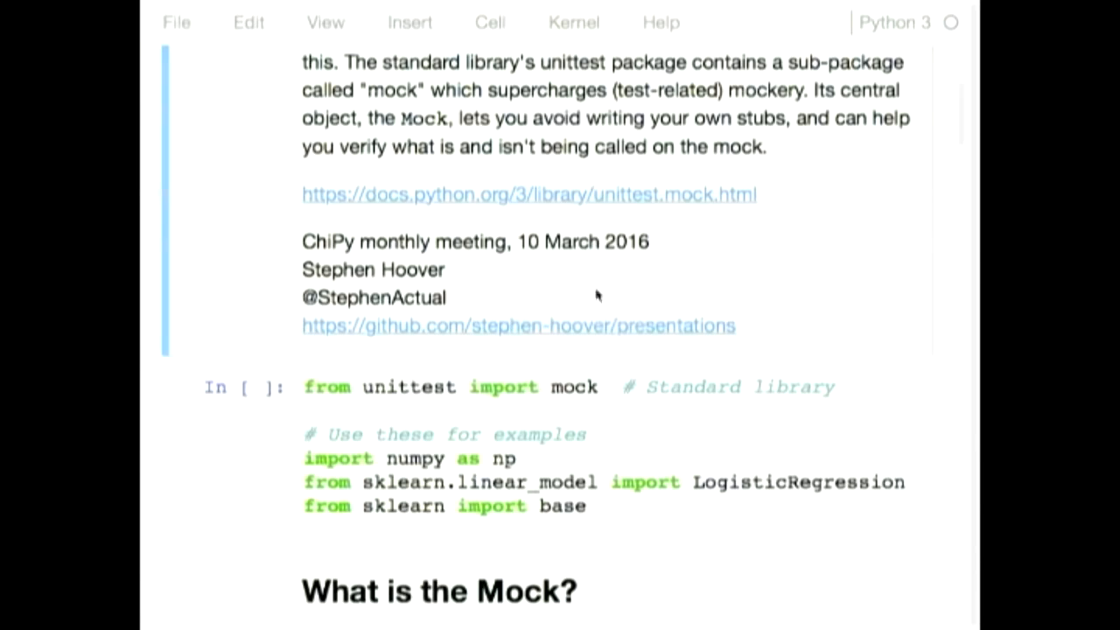
scroll(down, 3)
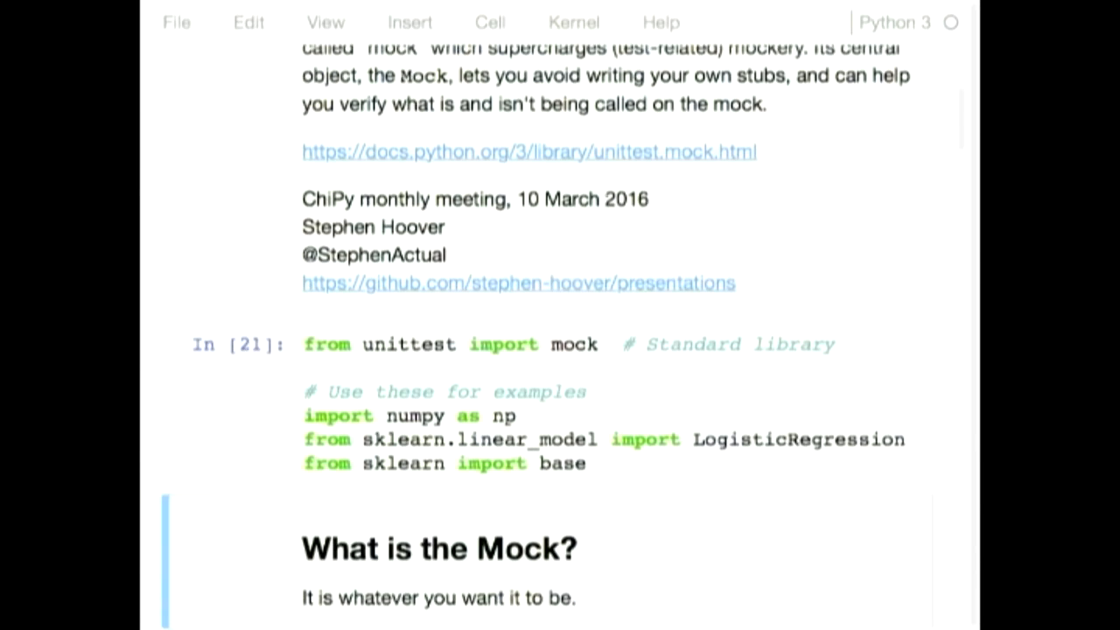
scroll(down, 3)
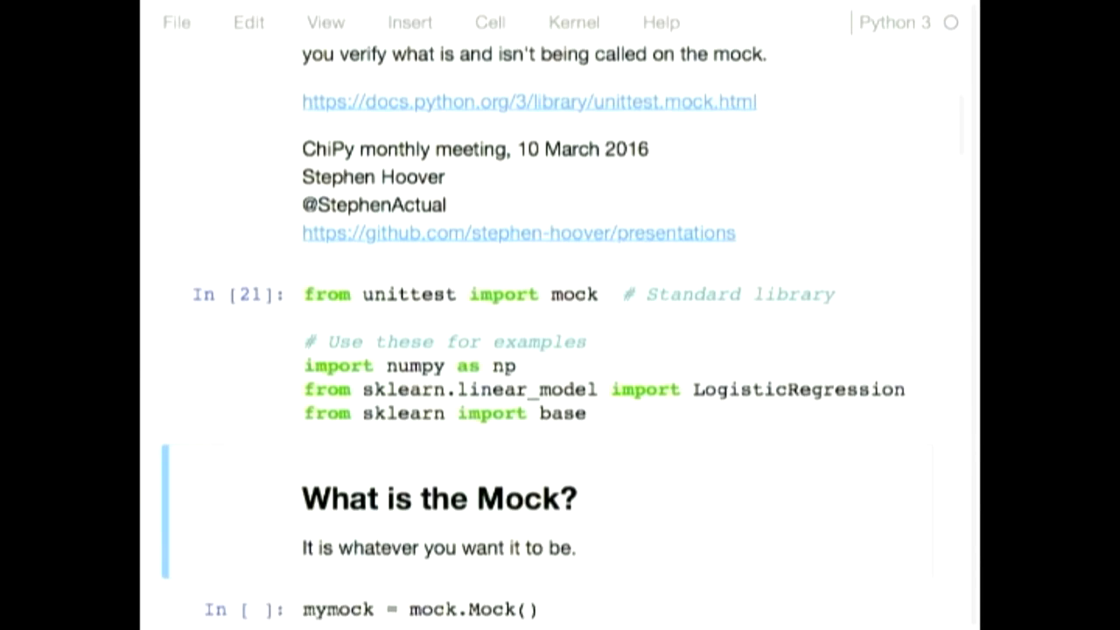
scroll(down, 3)
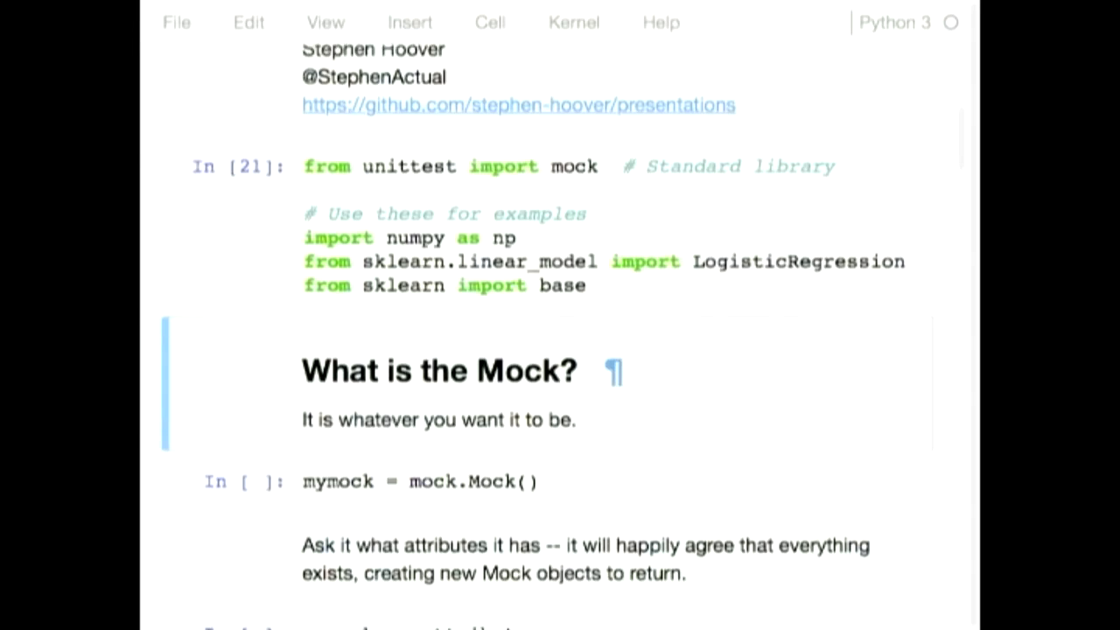
scroll(down, 3)
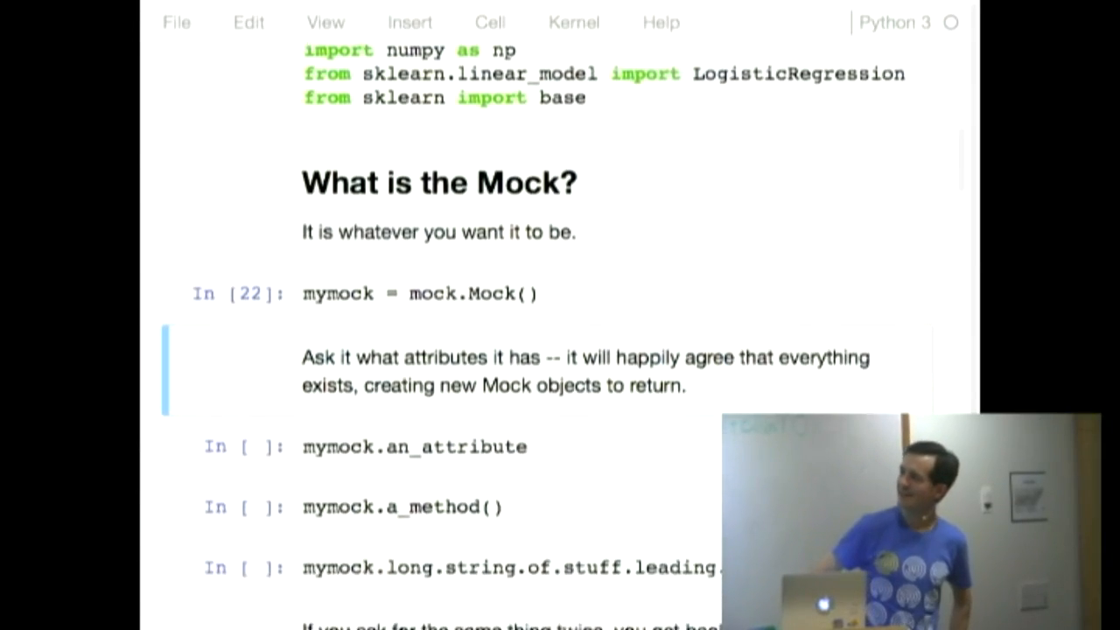
scroll(down, 3)
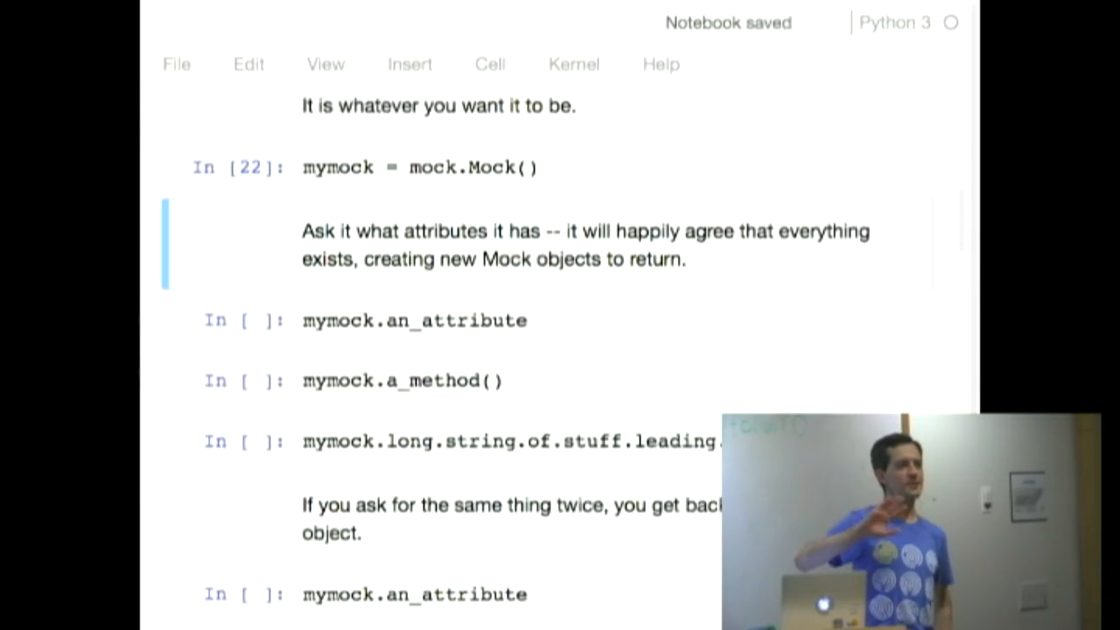
scroll(down, 3)
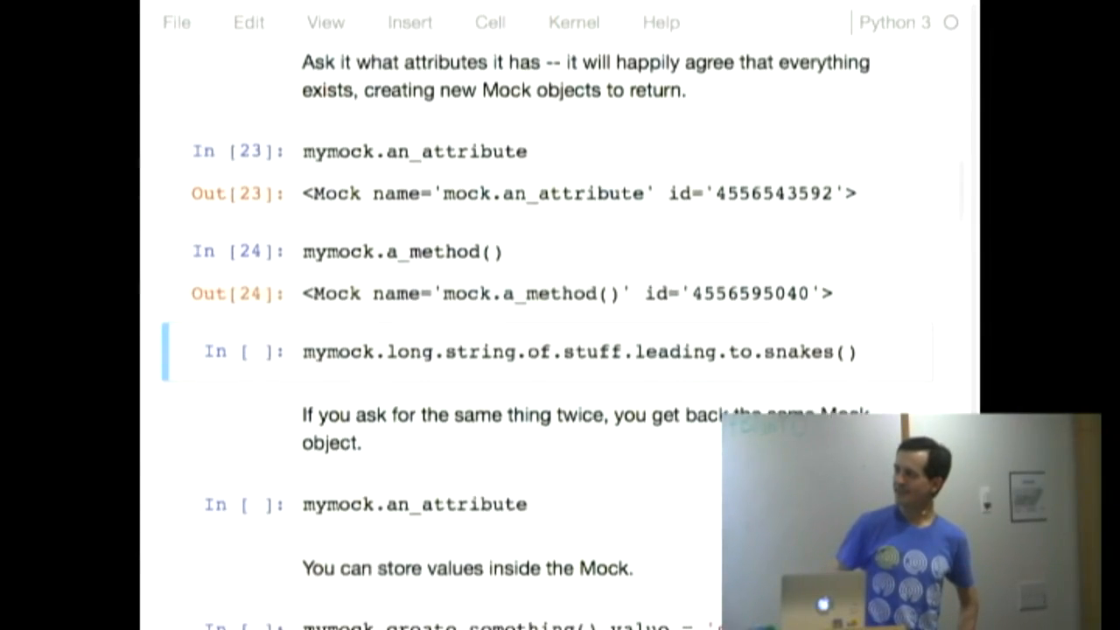
scroll(down, 3)
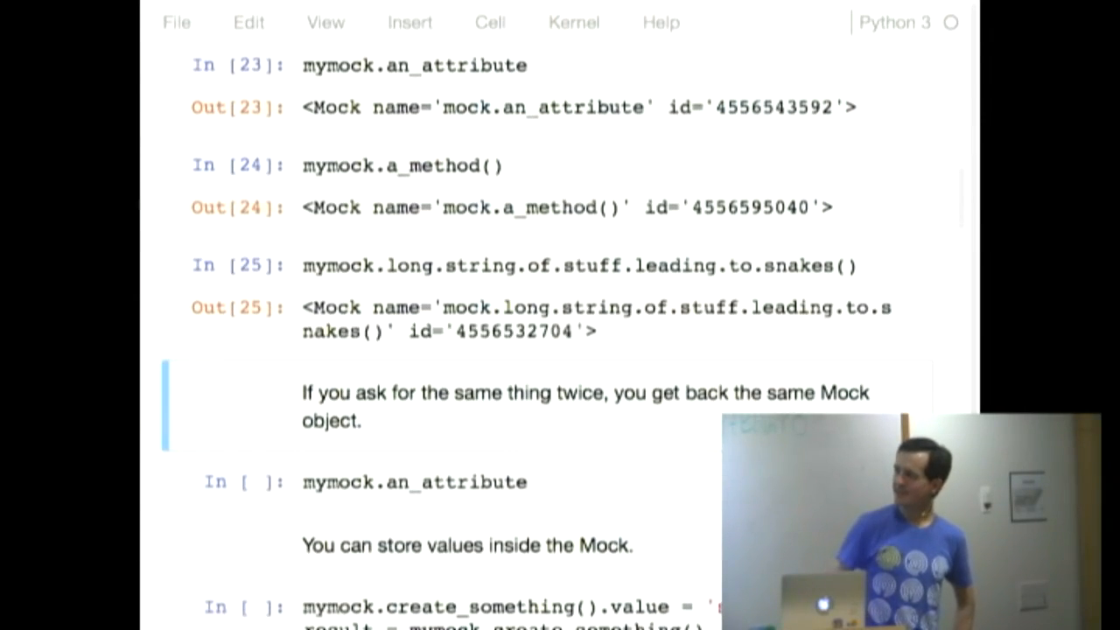
scroll(down, 3)
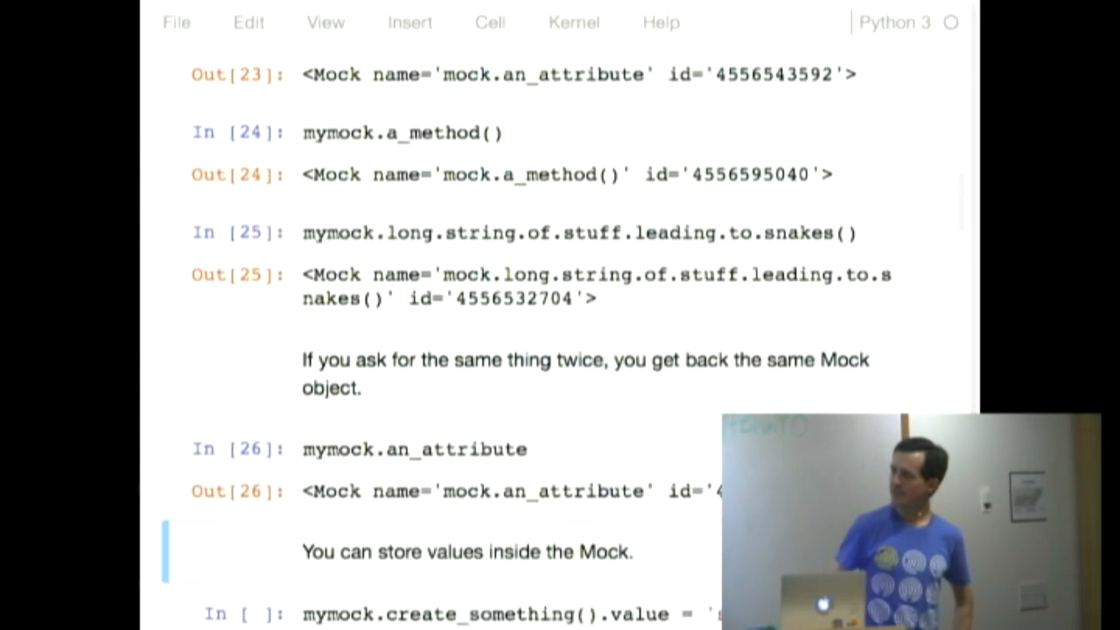
scroll(down, 3)
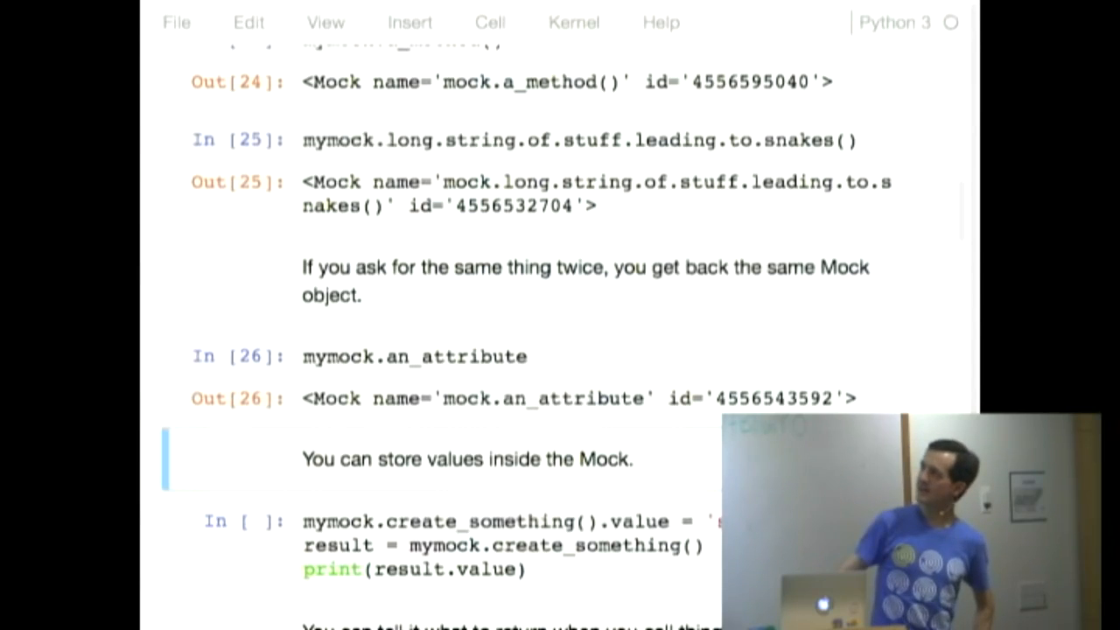
scroll(down, 3)
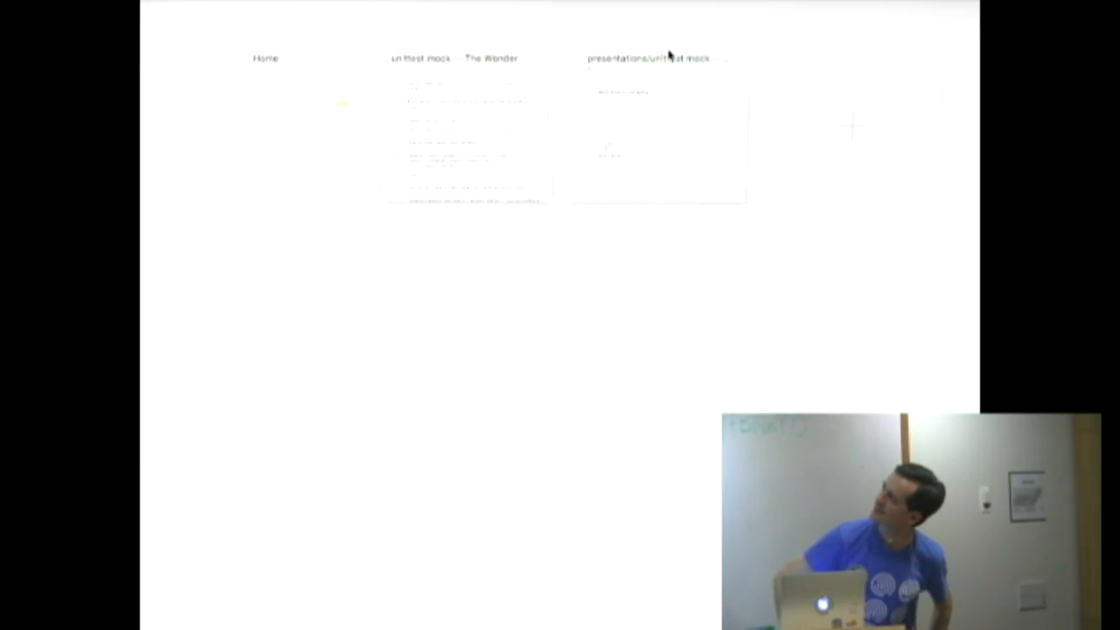
mouse_move(605, 167)
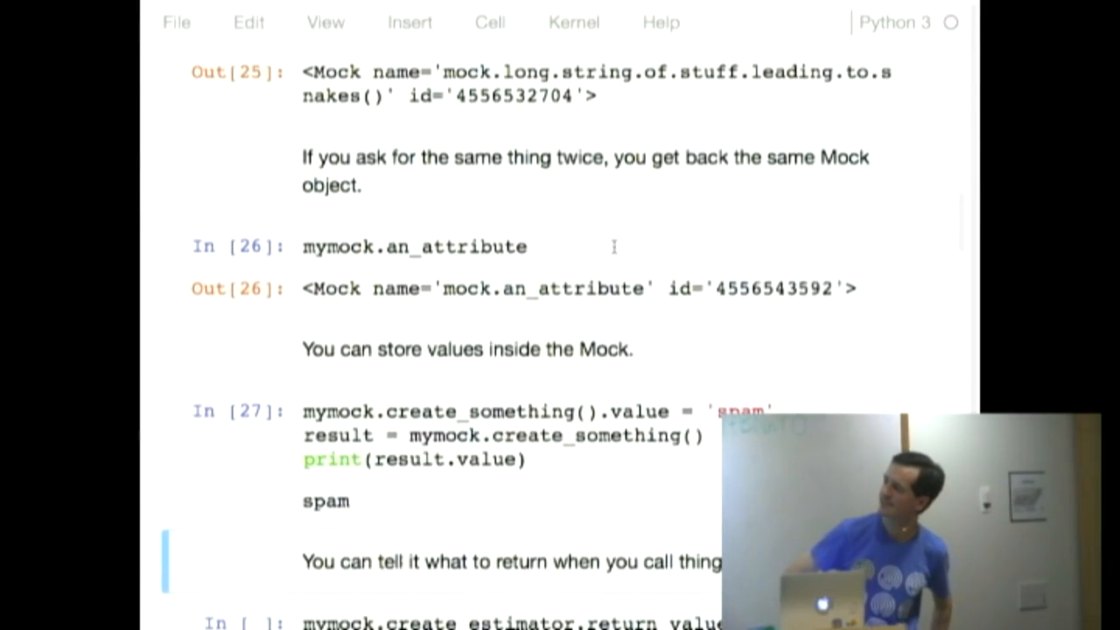
scroll(down, 3)
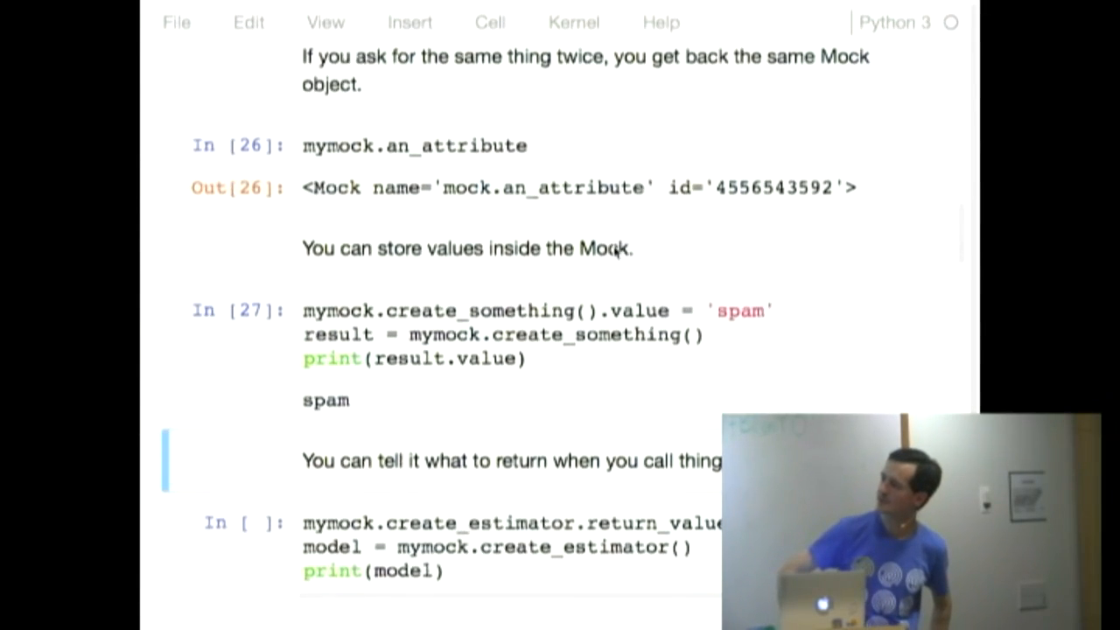
scroll(down, 3)
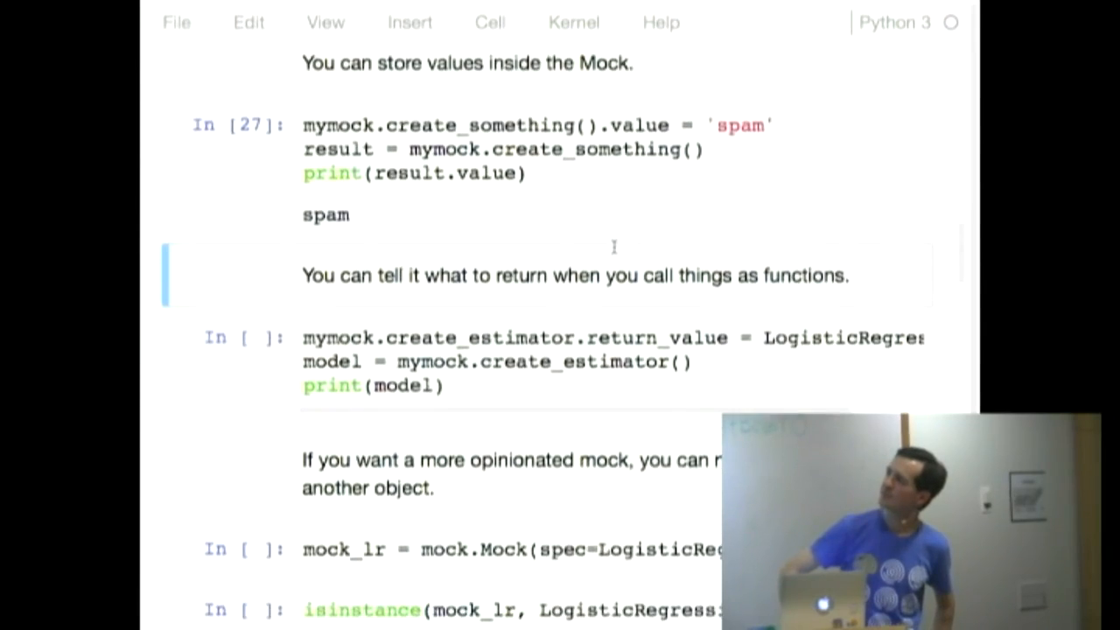
scroll(down, 3)
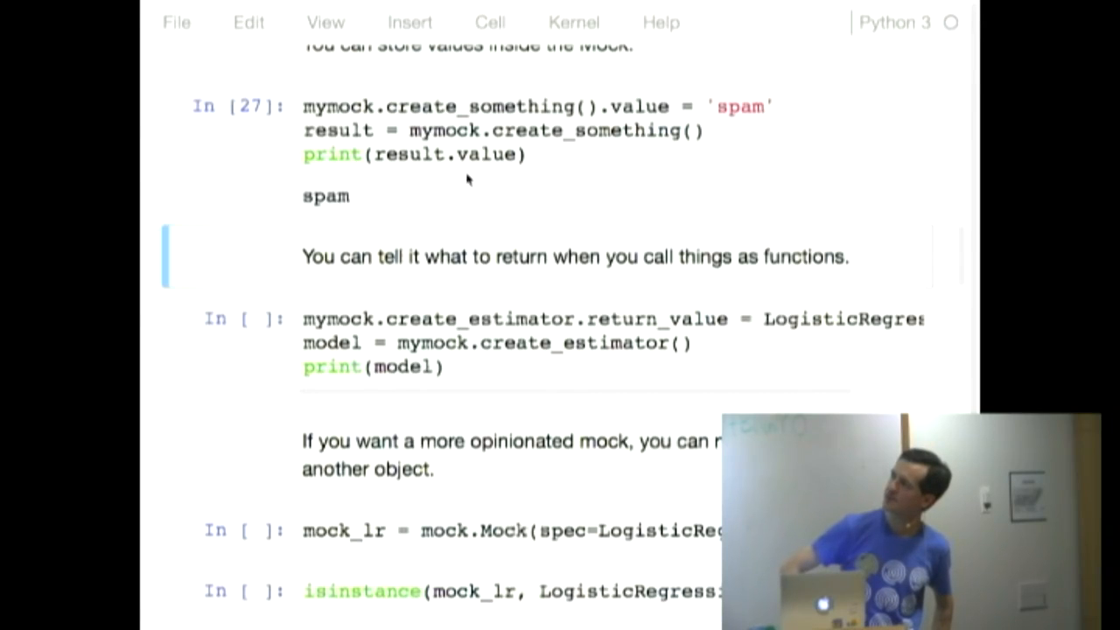
mouse_move(534, 270)
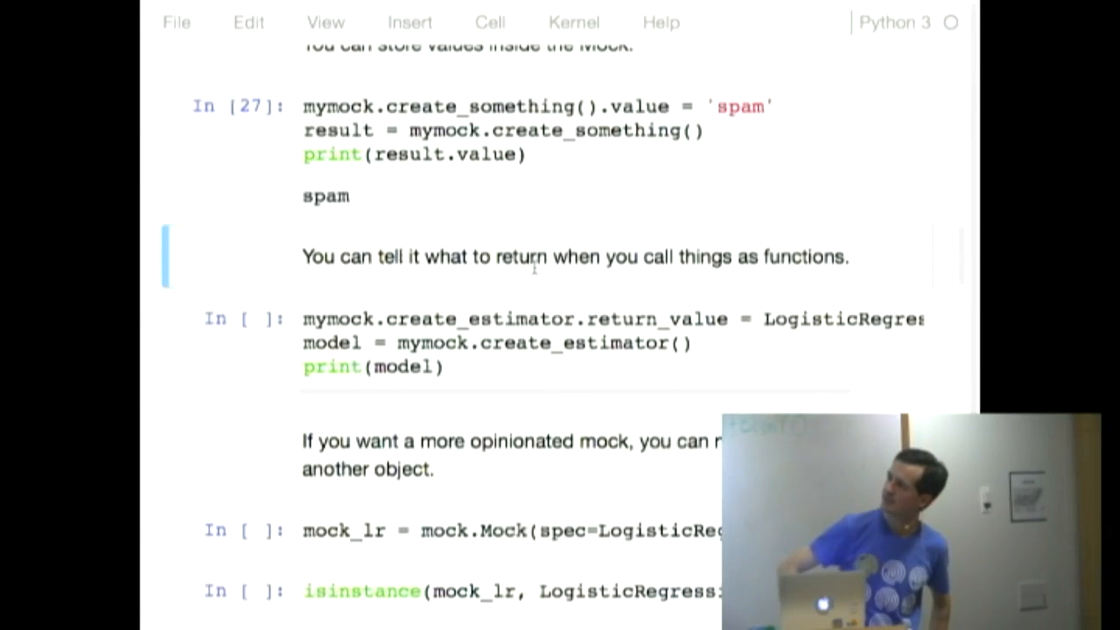
scroll(down, 3)
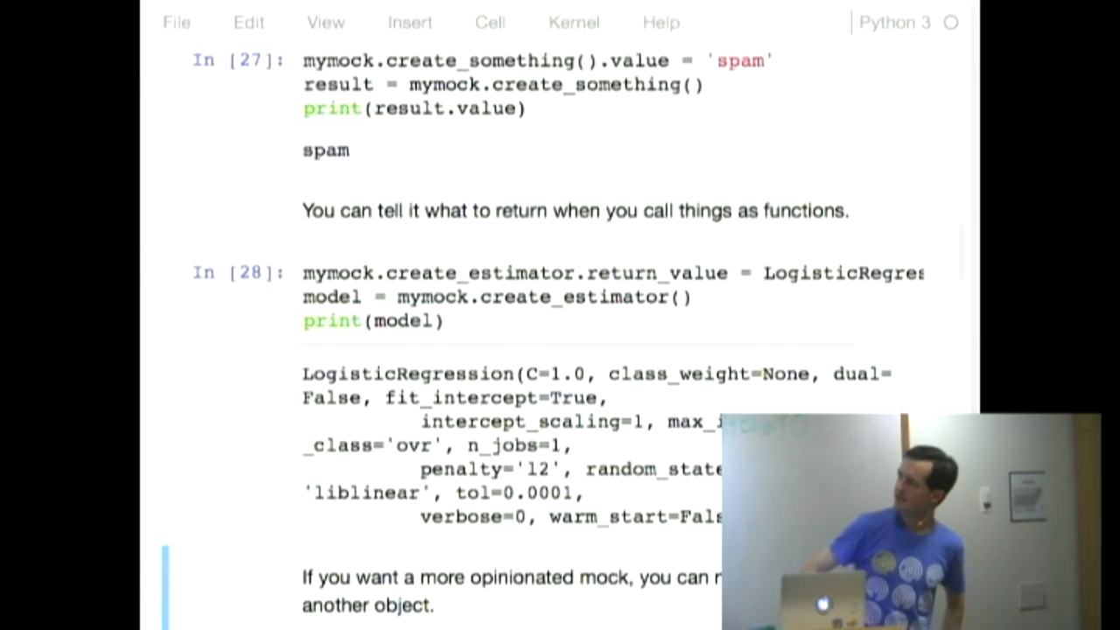
scroll(down, 3)
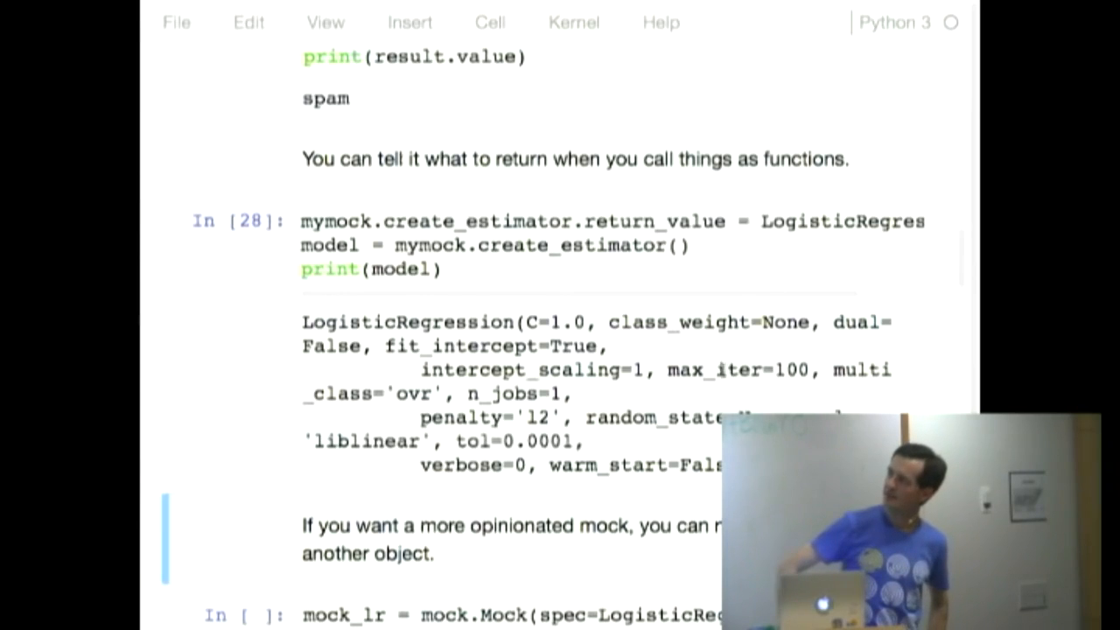
scroll(down, 3)
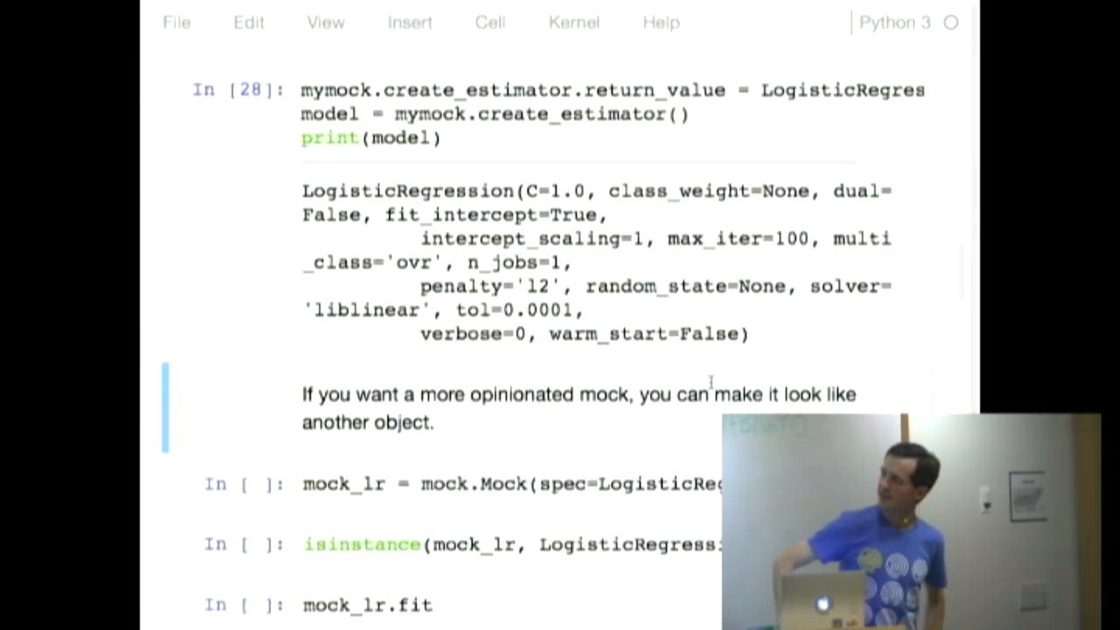
scroll(down, 3)
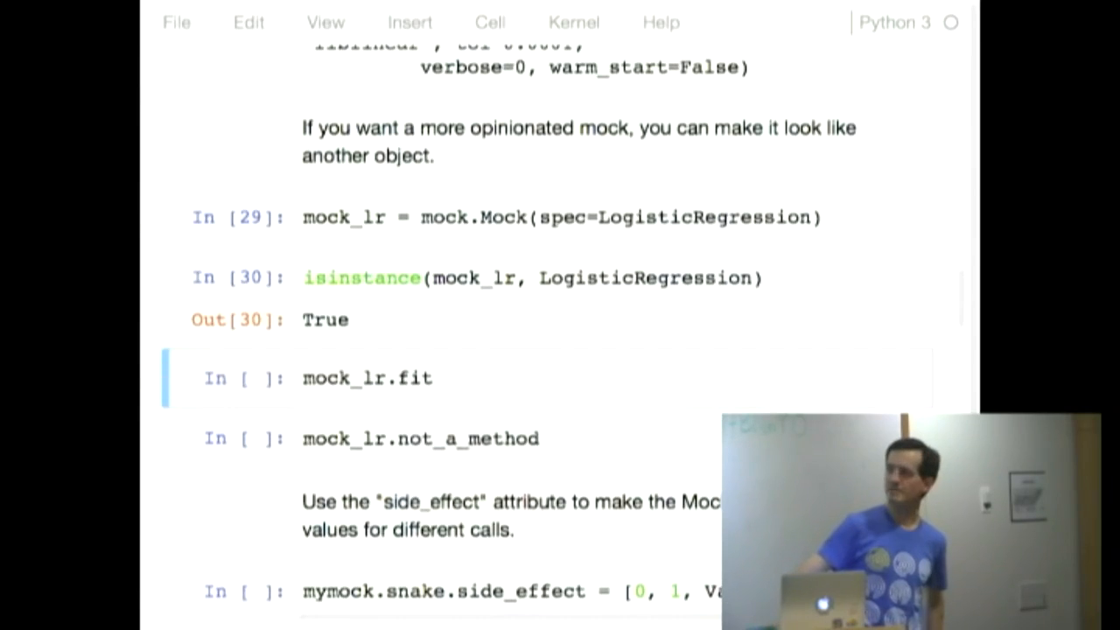
scroll(down, 3)
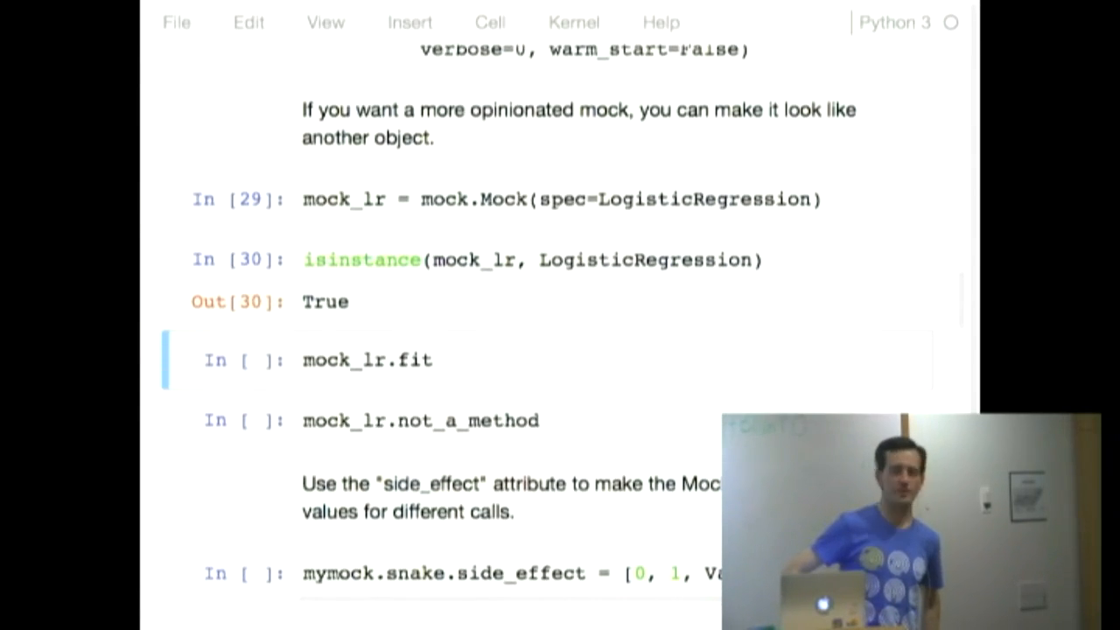
scroll(down, 3)
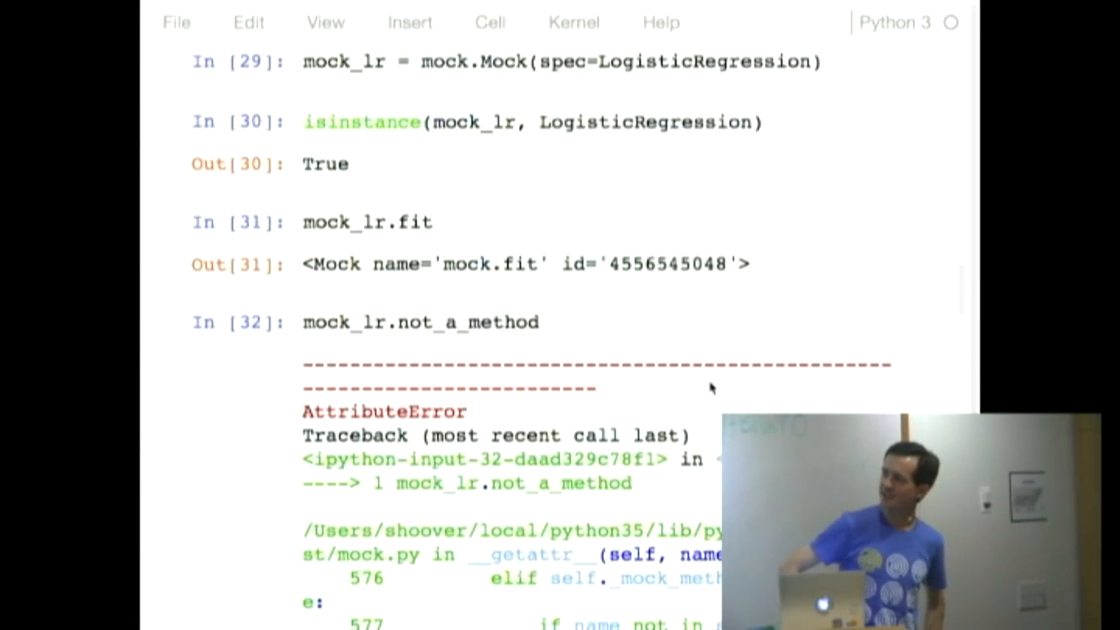
scroll(down, 3)
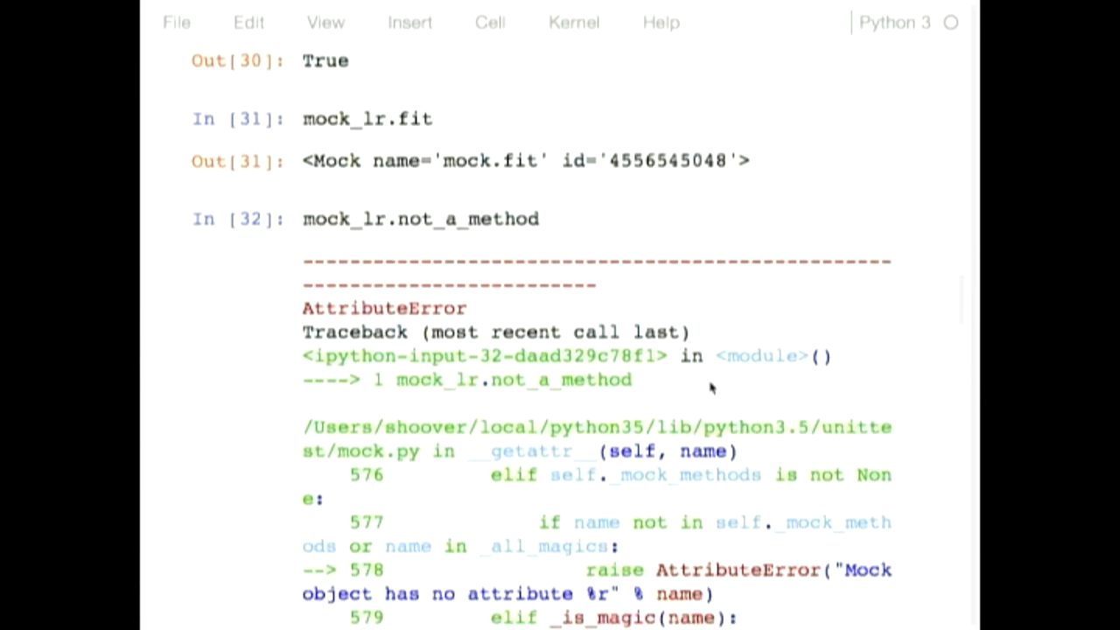
scroll(down, 3)
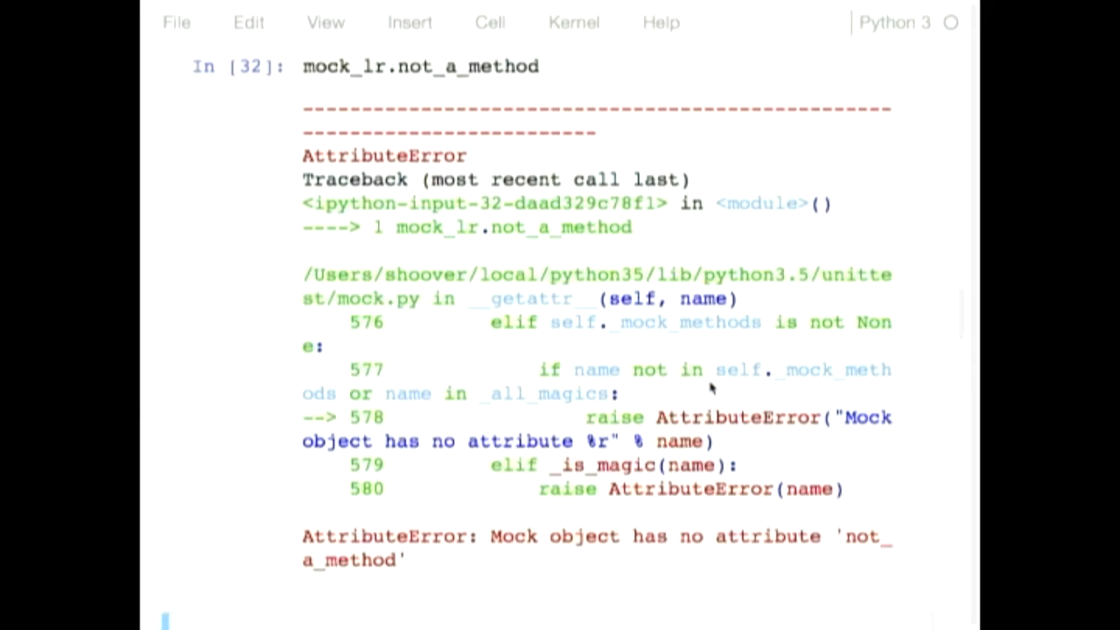
scroll(down, 3)
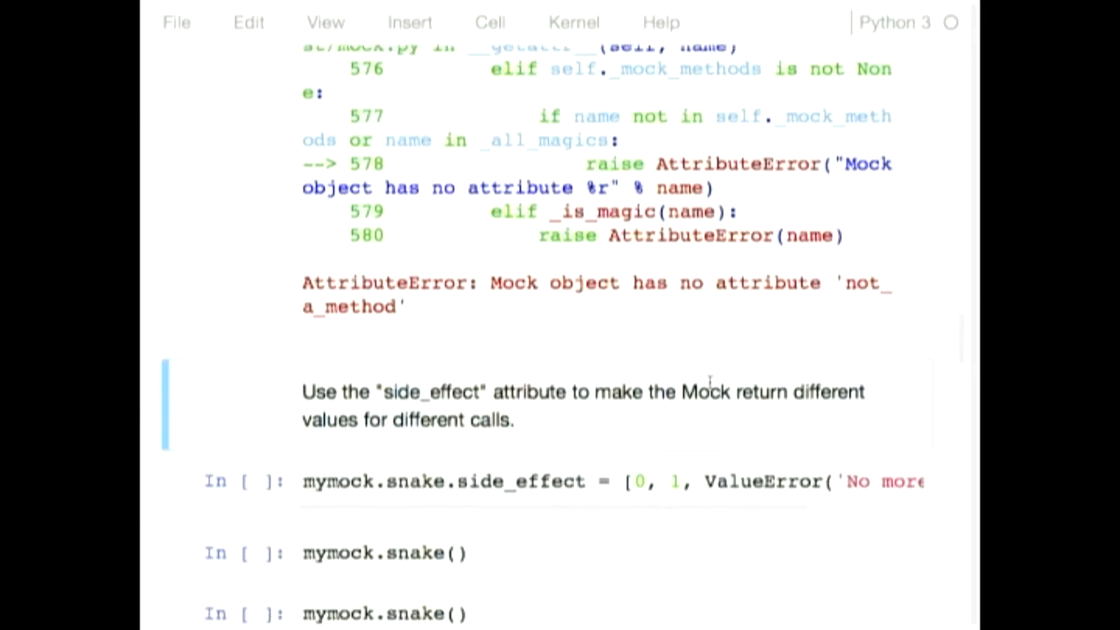
scroll(down, 3)
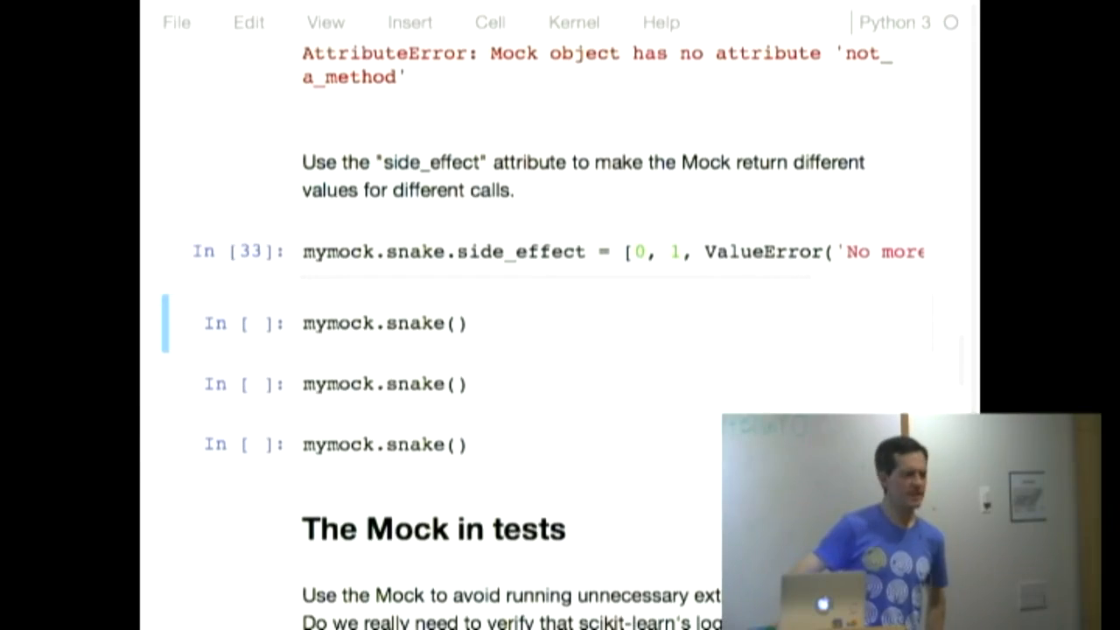
scroll(down, 3)
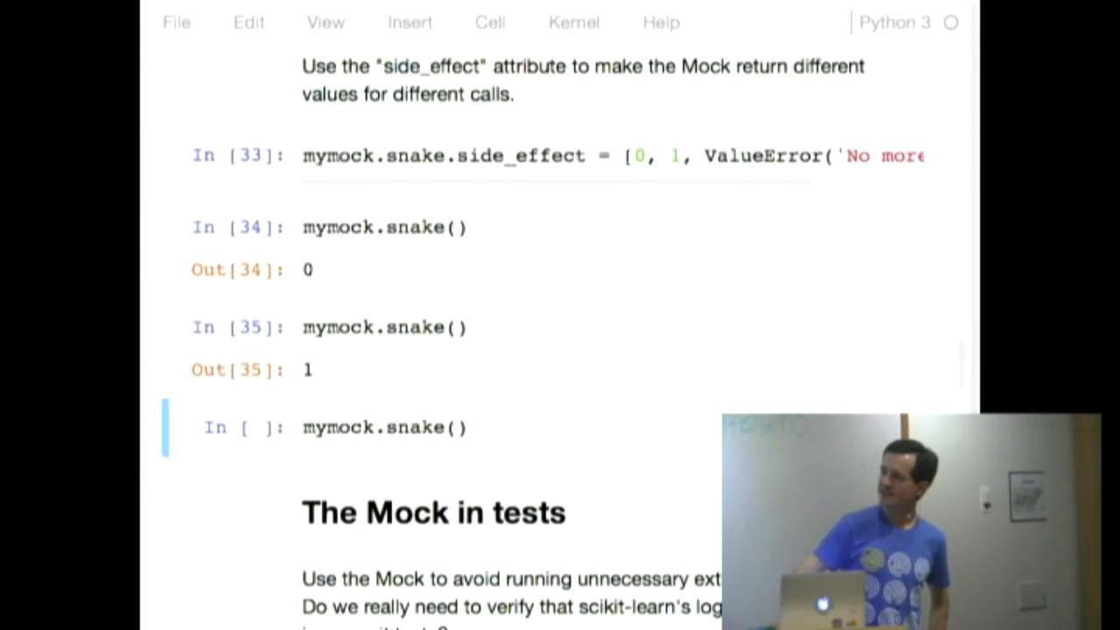
scroll(down, 3)
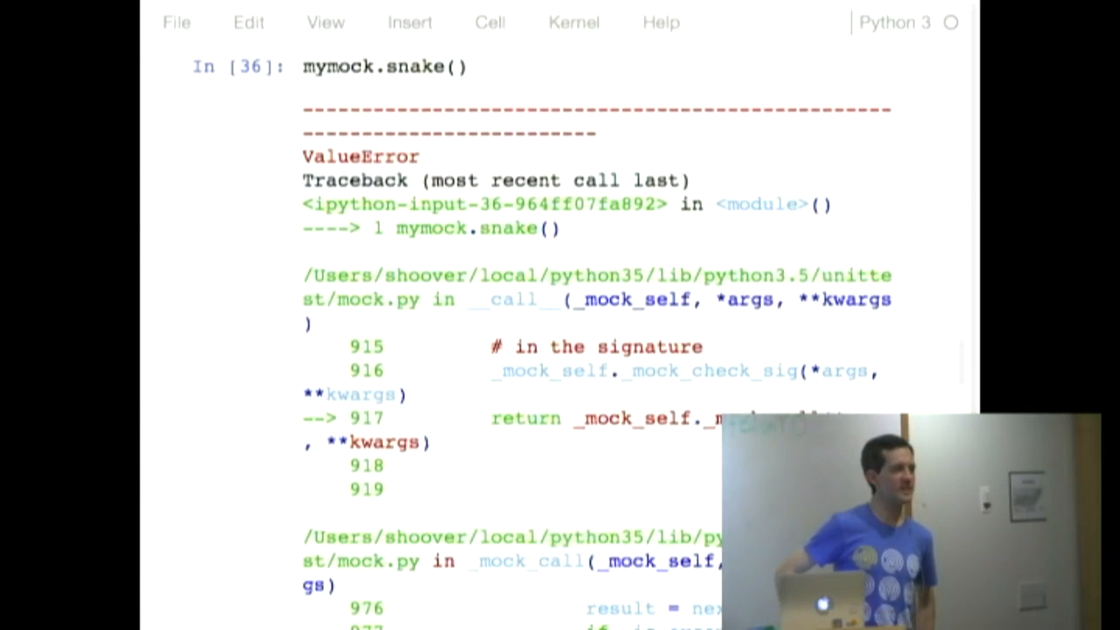
scroll(down, 3)
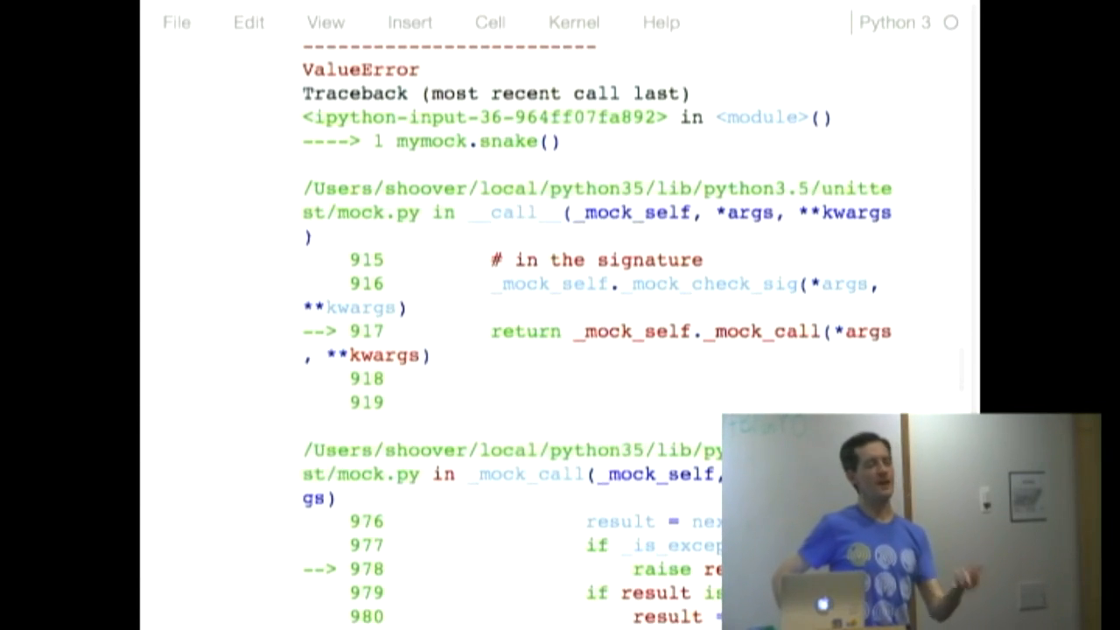
scroll(down, 3)
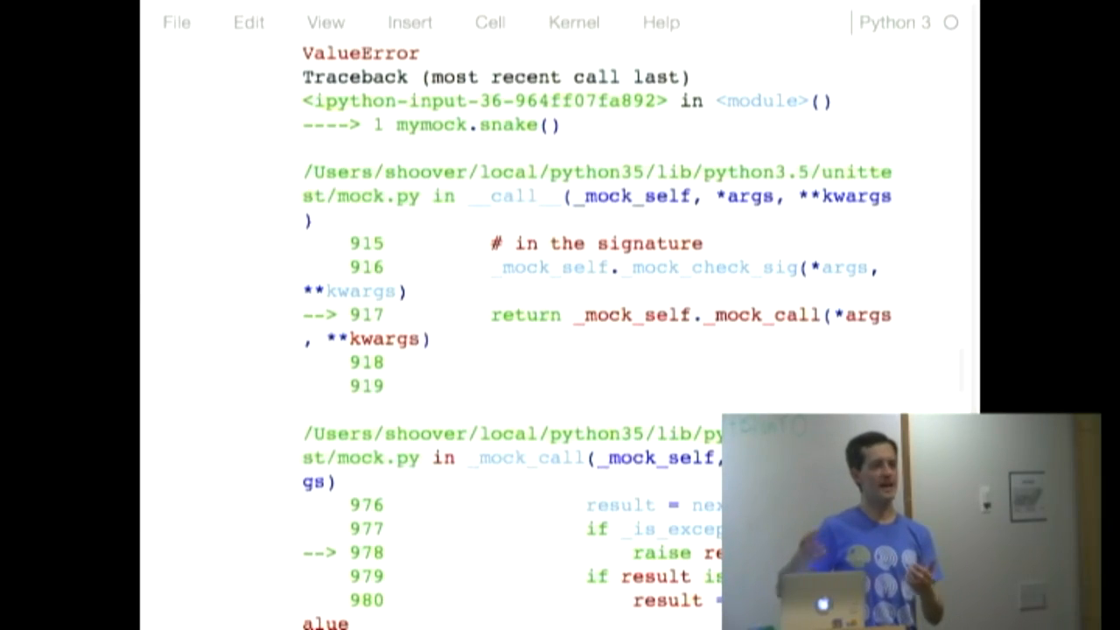
scroll(down, 3)
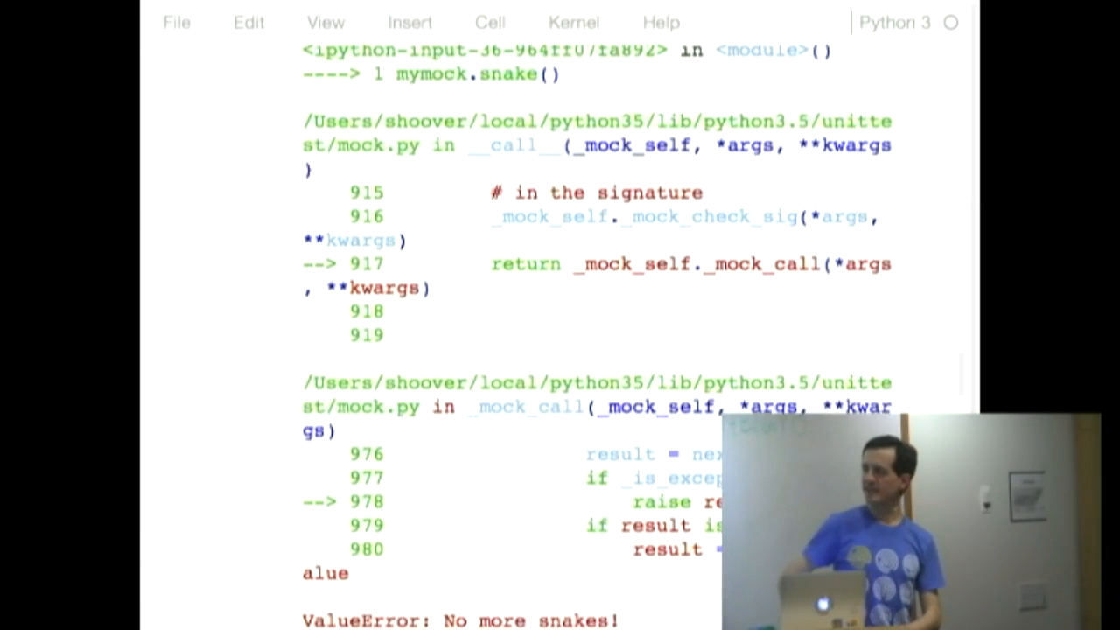
scroll(down, 3)
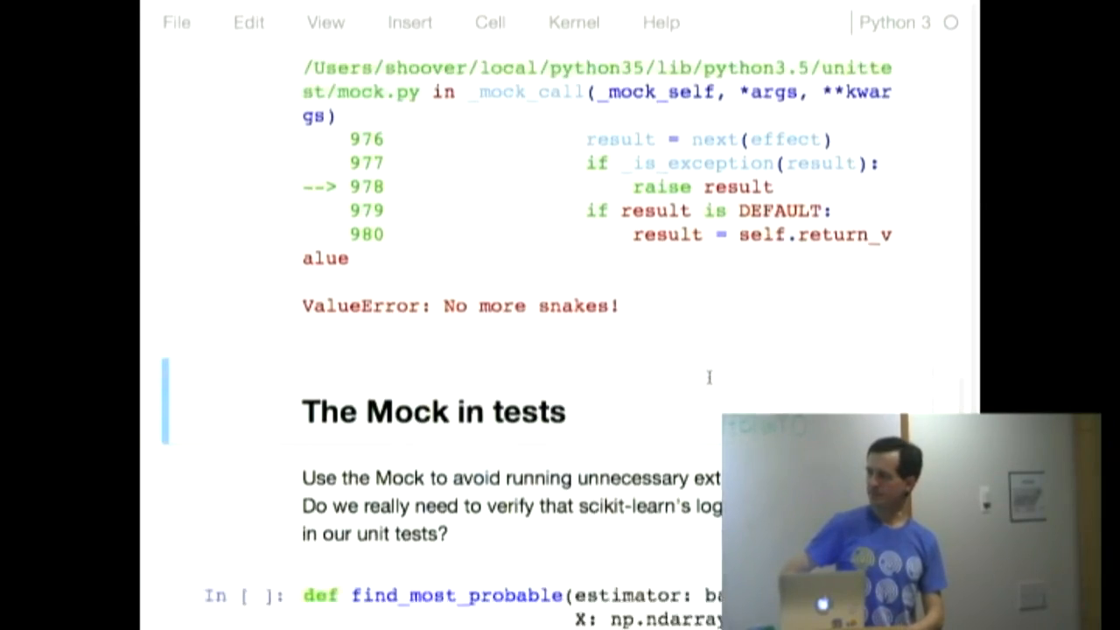
scroll(down, 3)
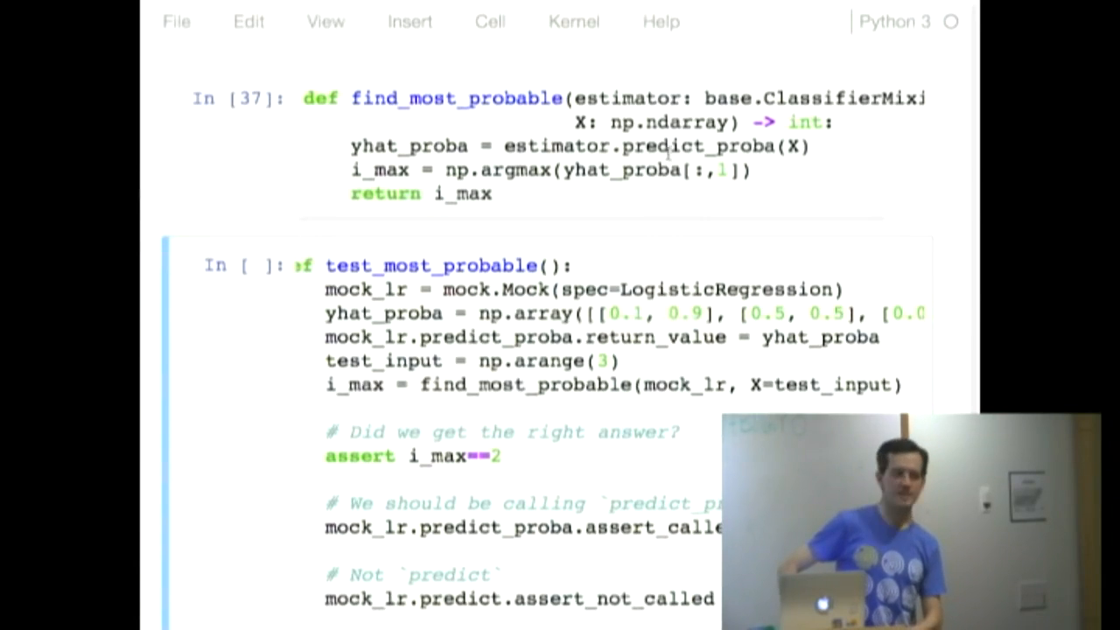
mouse_move(624, 208)
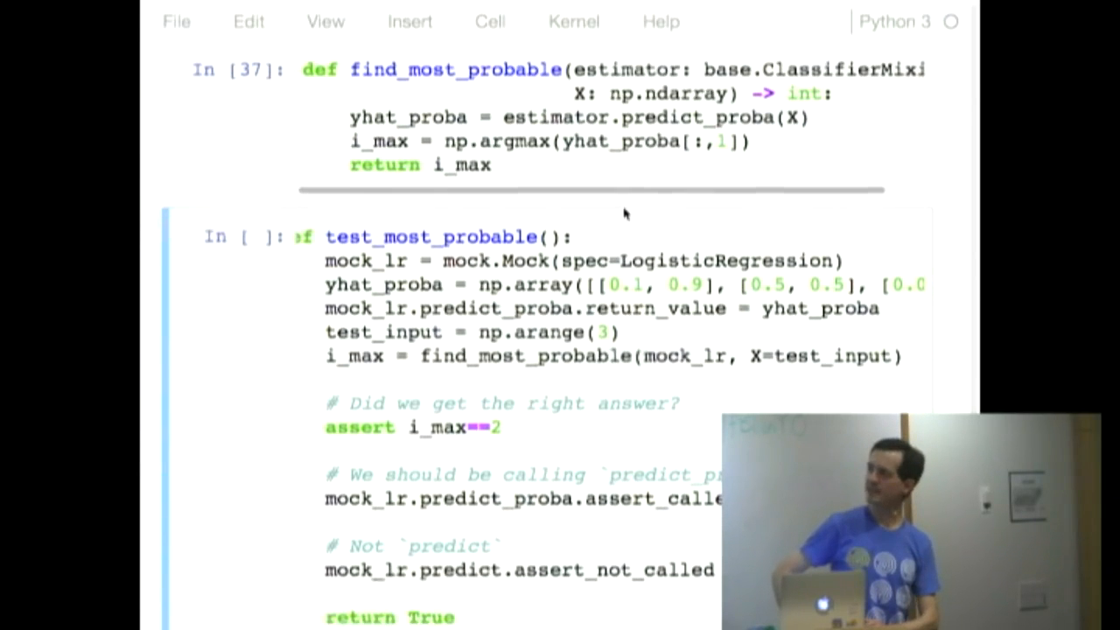
scroll(down, 3)
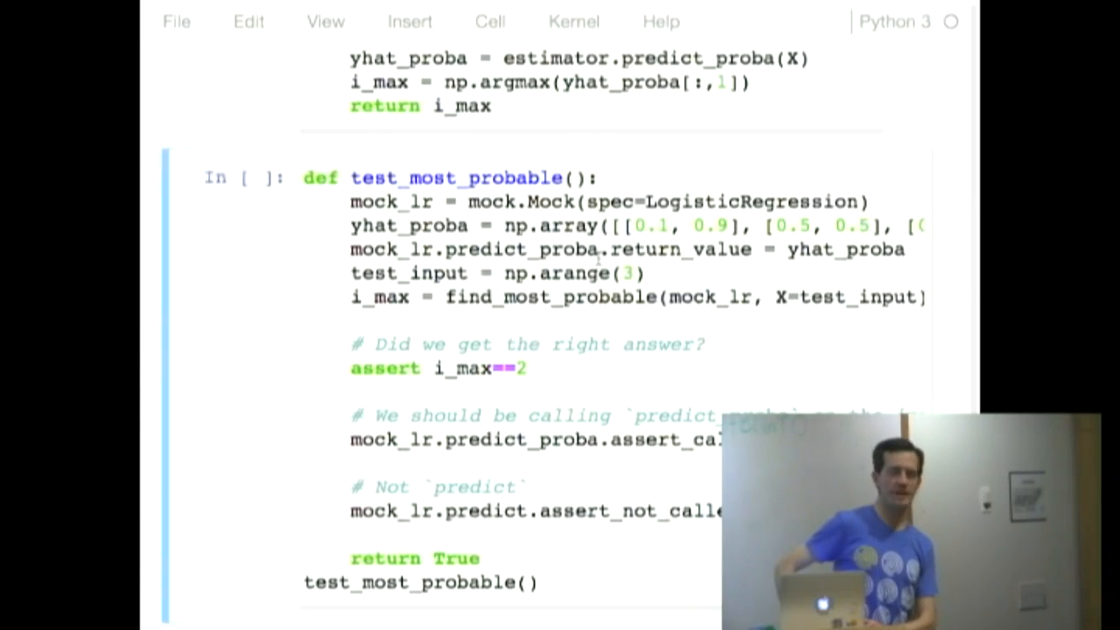
scroll(down, 3)
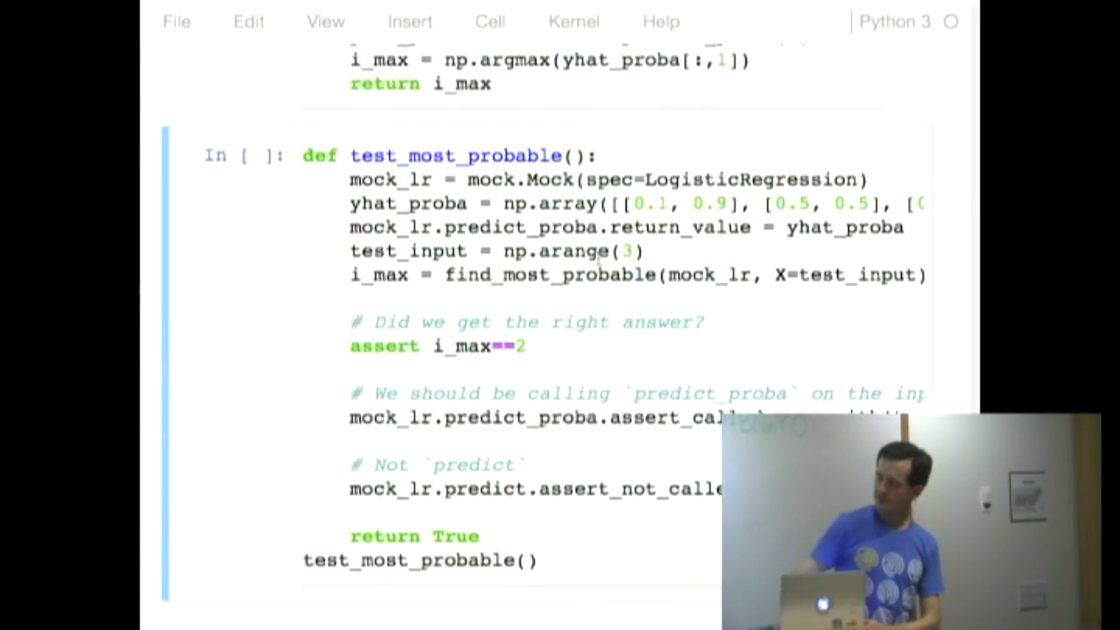
scroll(down, 3)
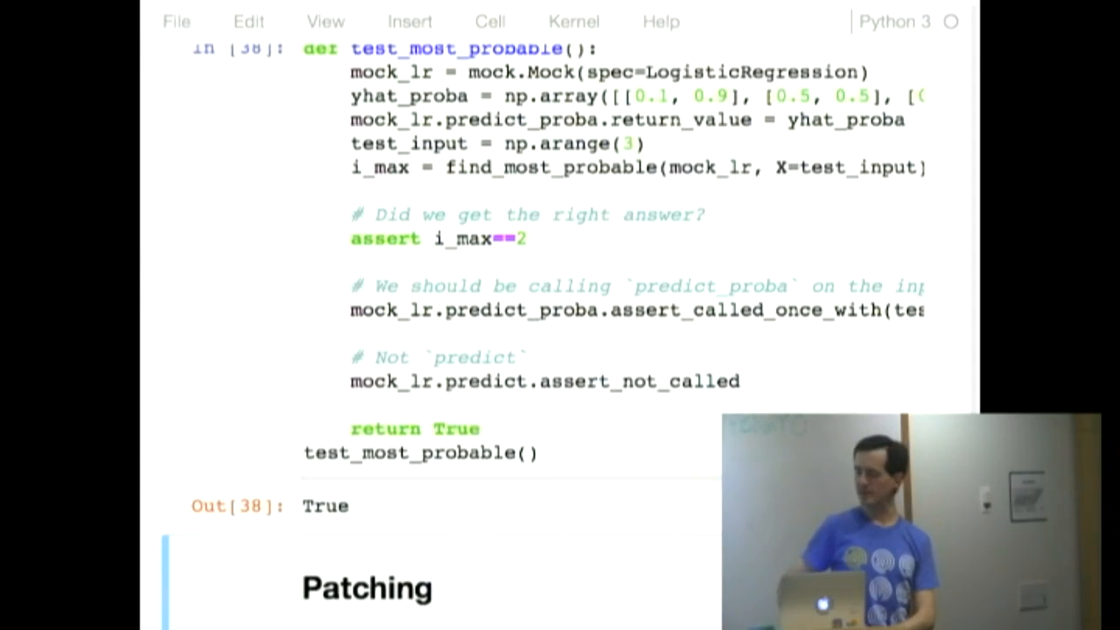
scroll(down, 3)
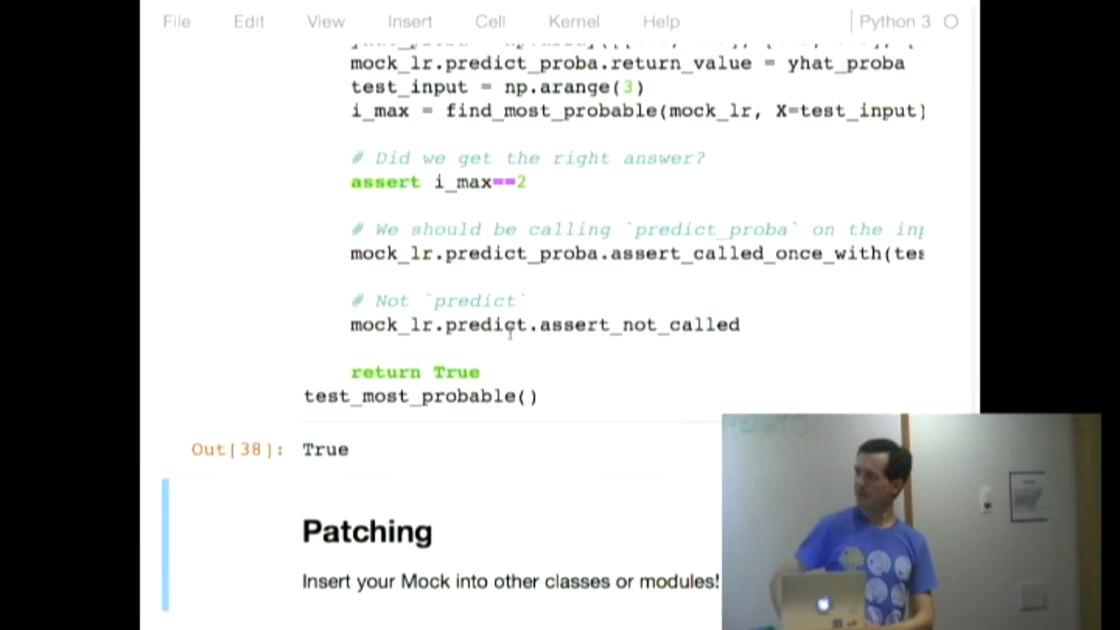
scroll(down, 3)
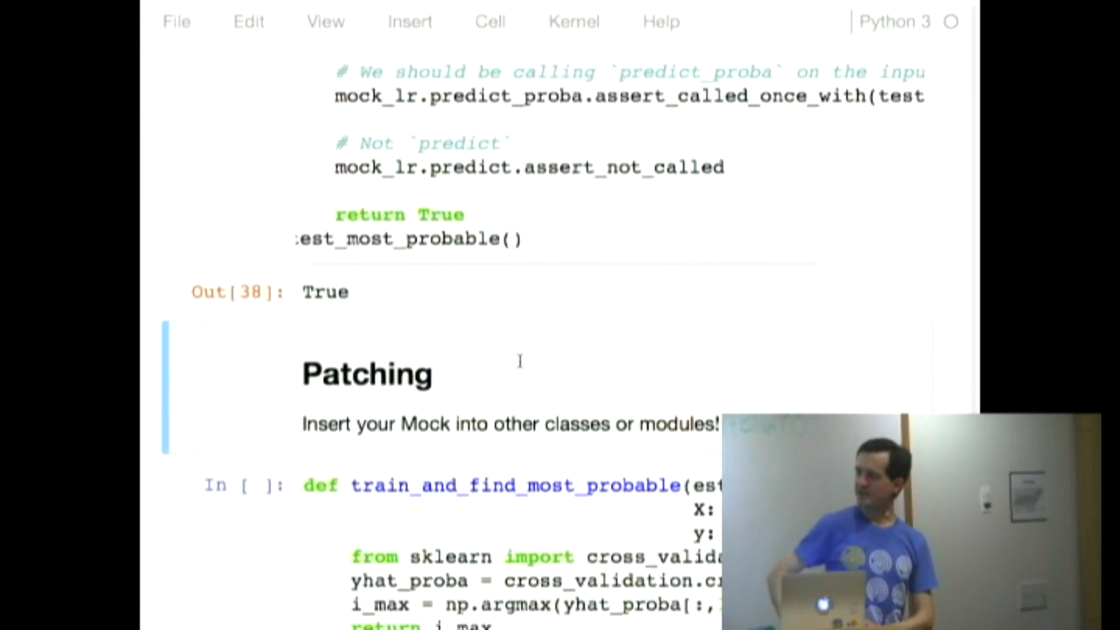
scroll(down, 3)
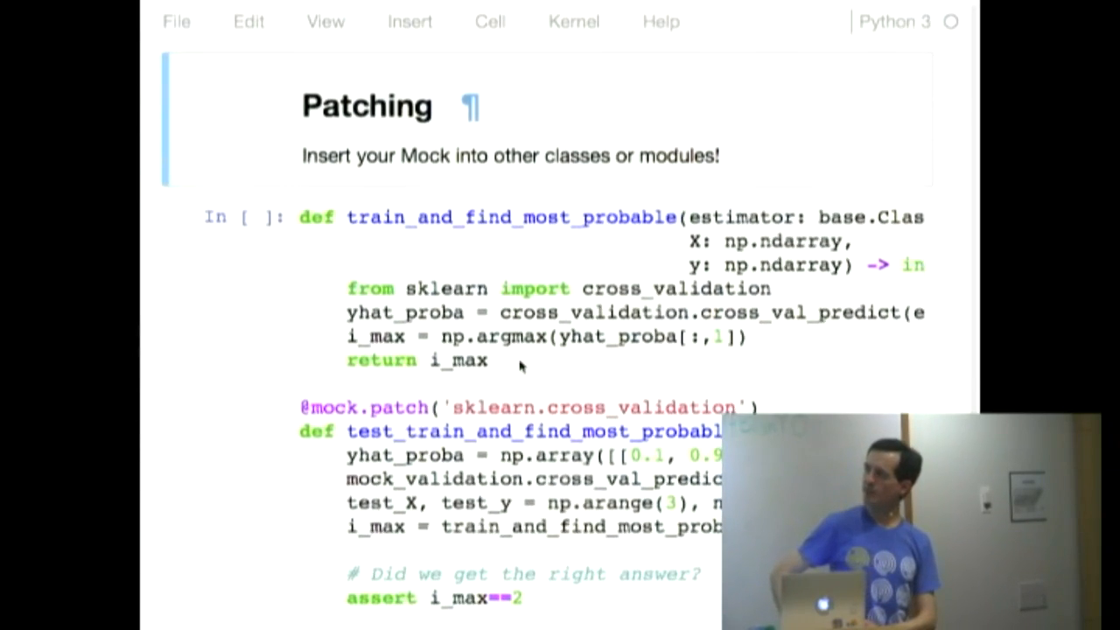
scroll(down, 3)
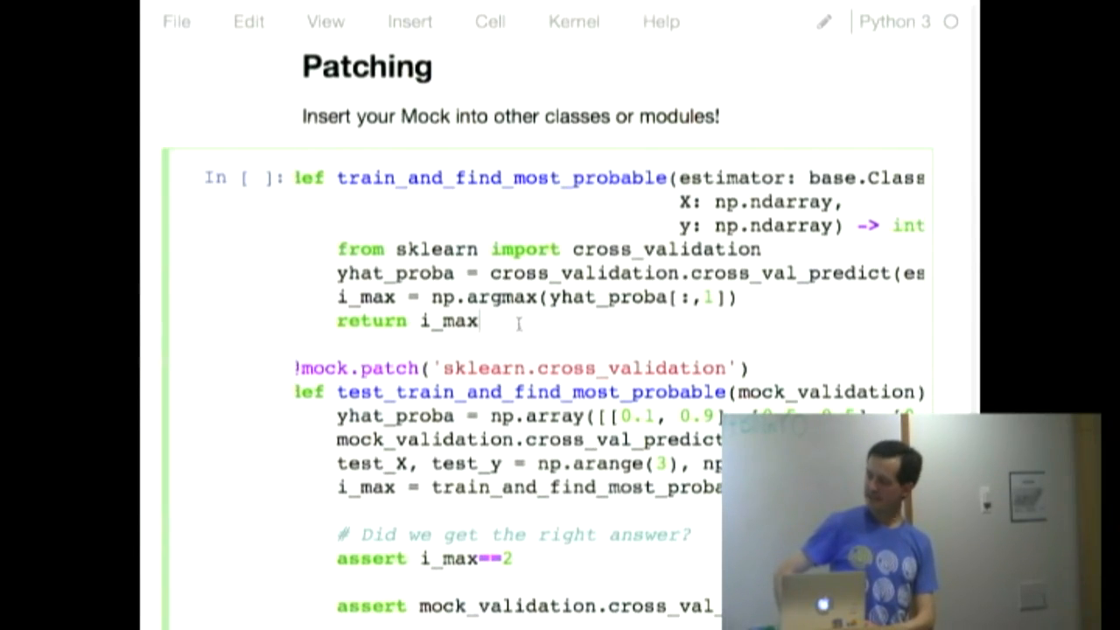
scroll(down, 3)
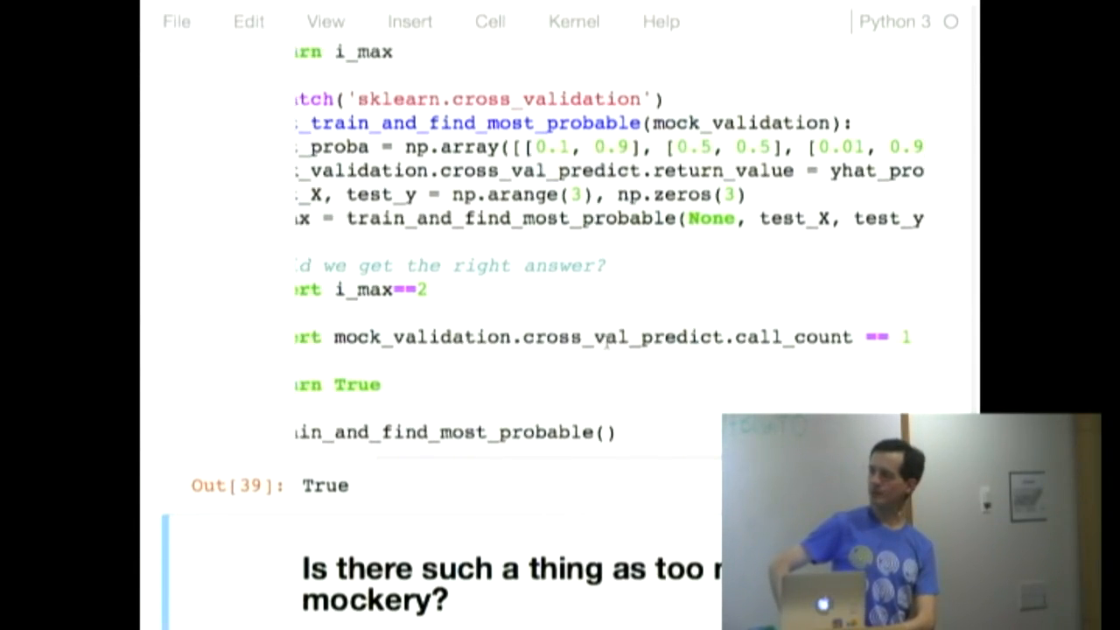
scroll(down, 3)
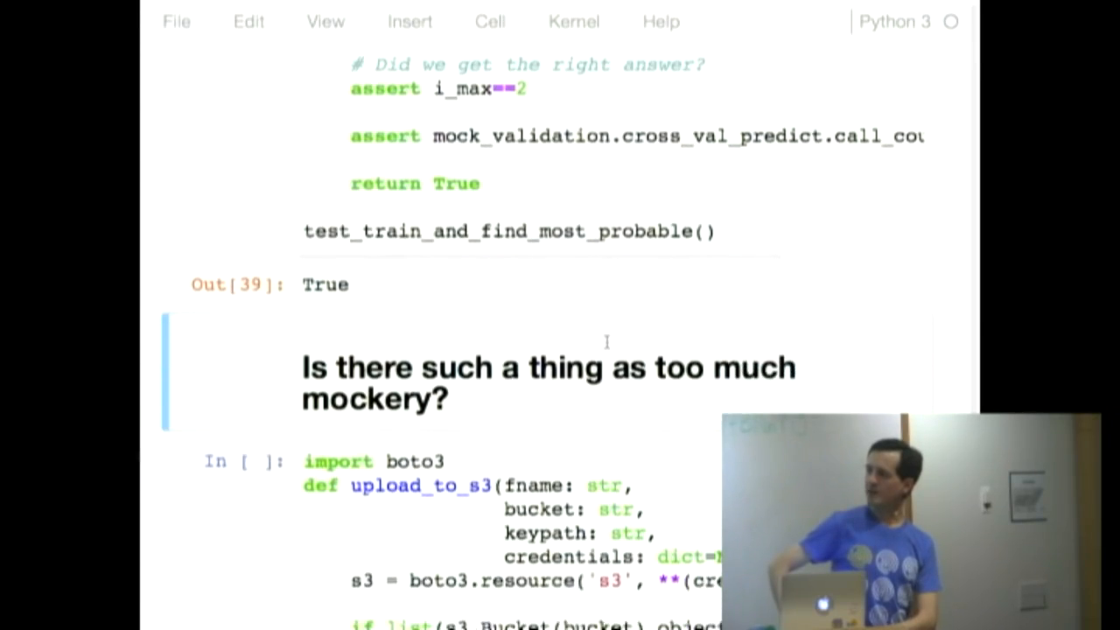
scroll(down, 3)
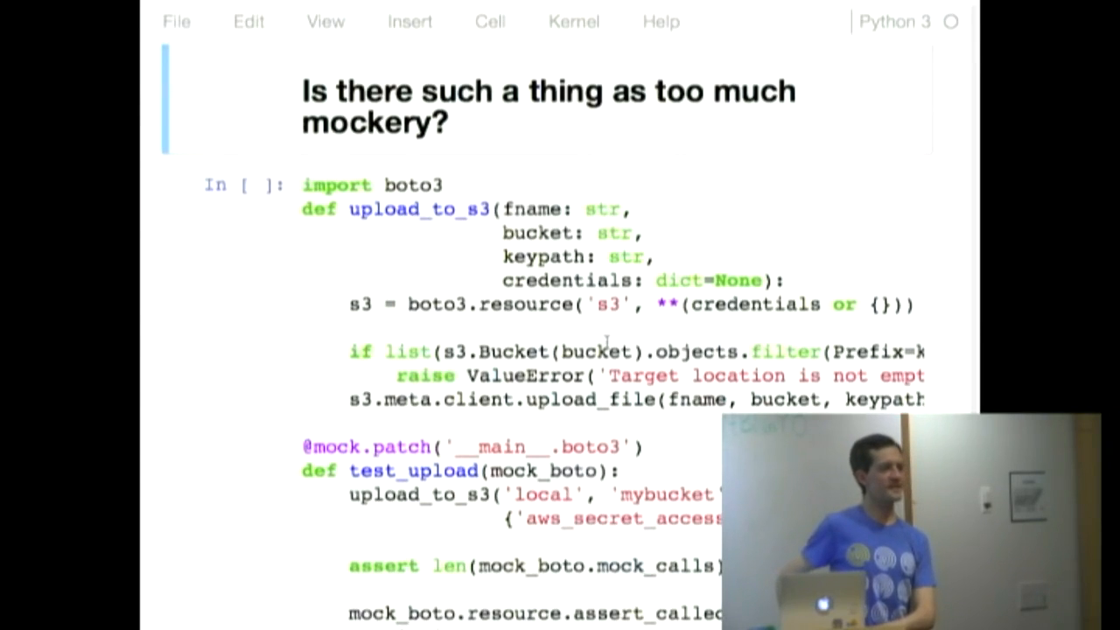
scroll(down, 3)
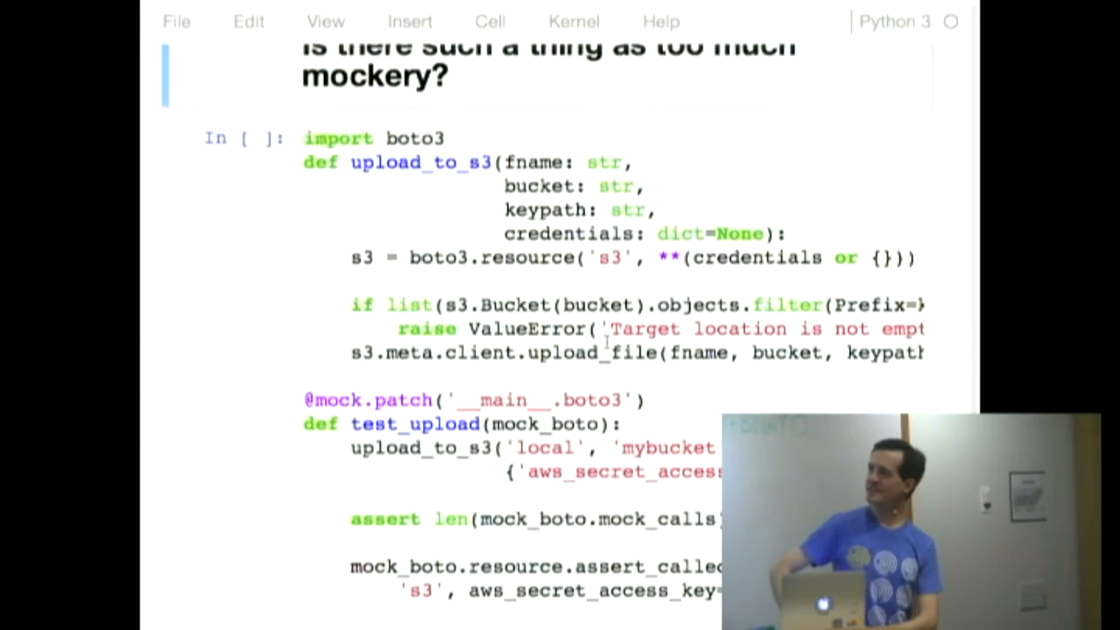
scroll(down, 3)
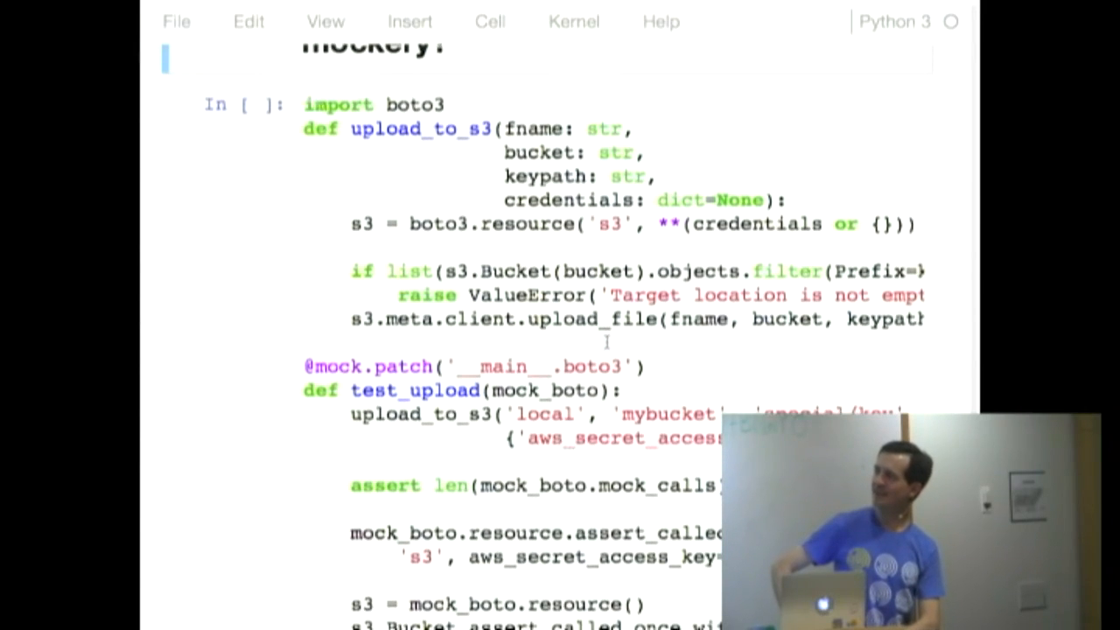
scroll(down, 3)
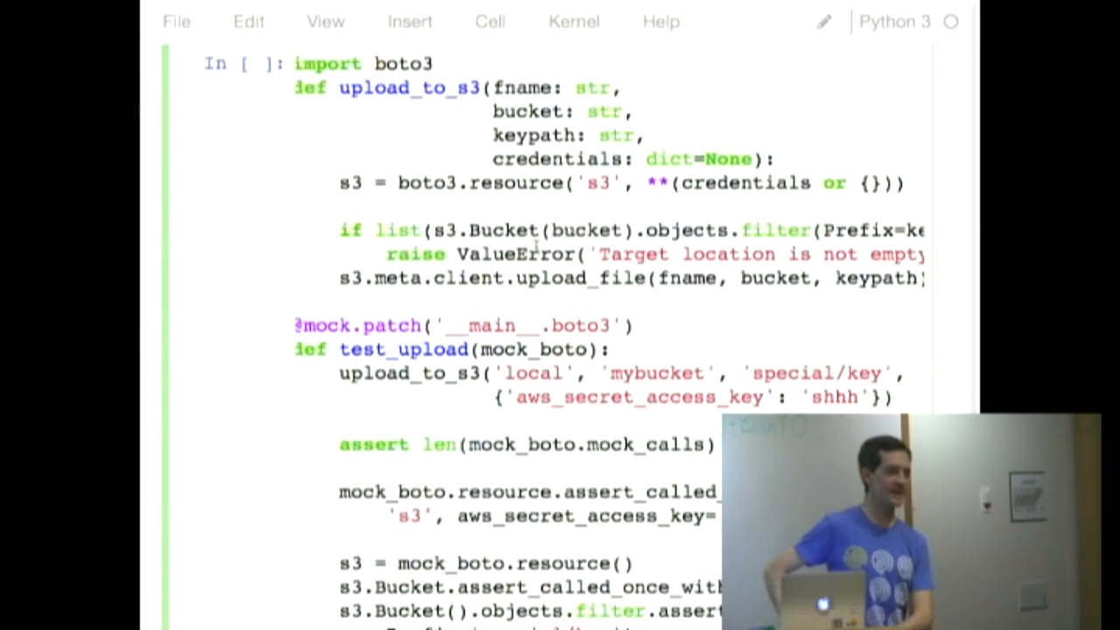
scroll(down, 3)
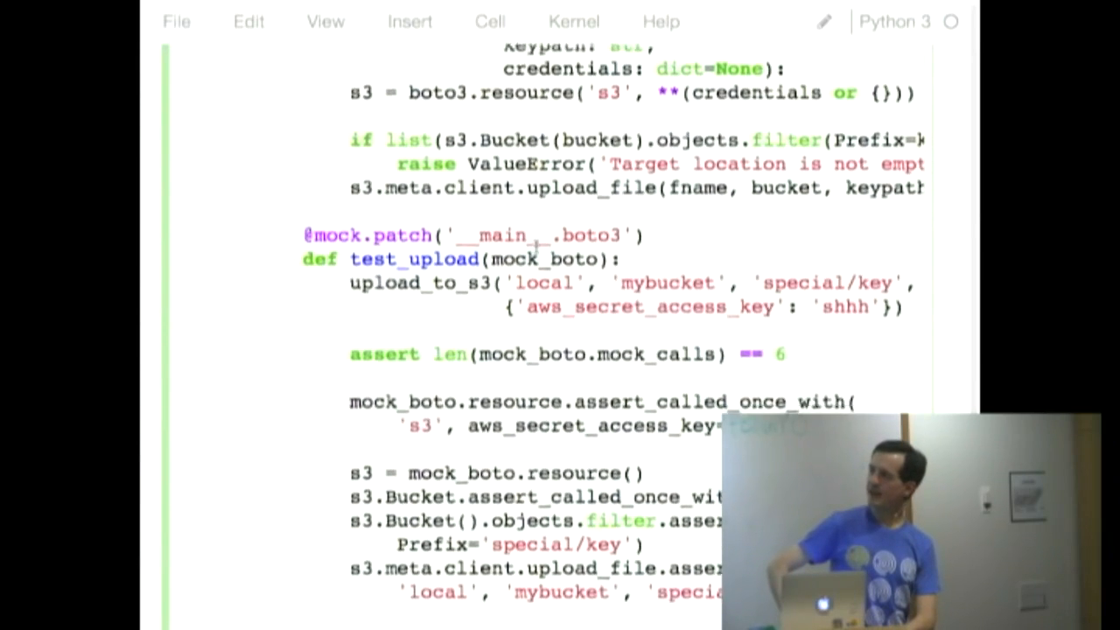
scroll(down, 3)
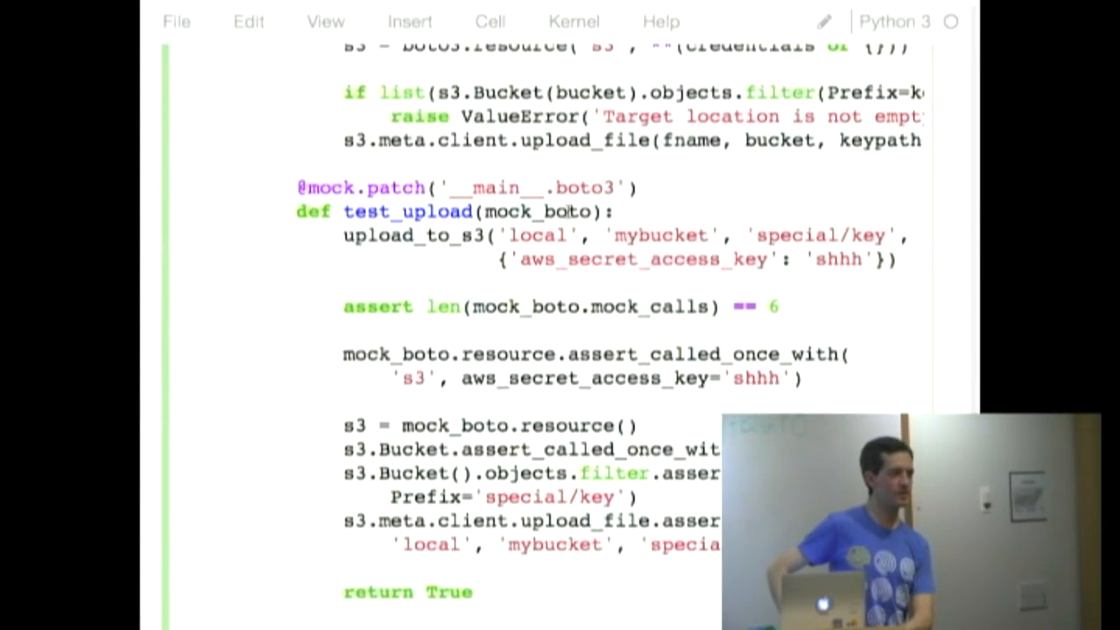
scroll(down, 3)
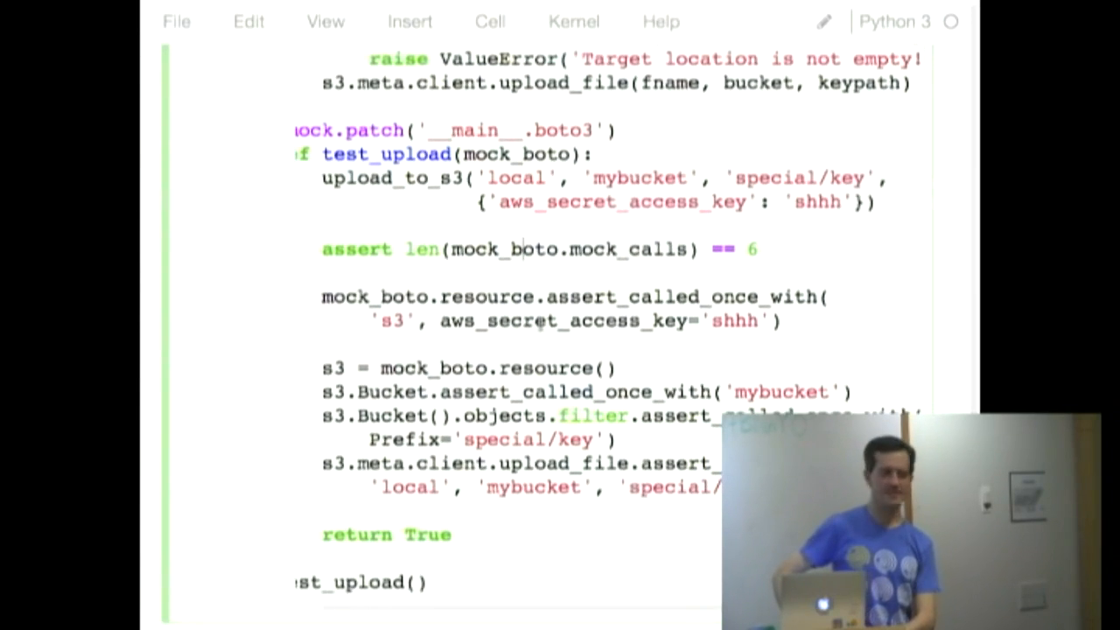
scroll(down, 3)
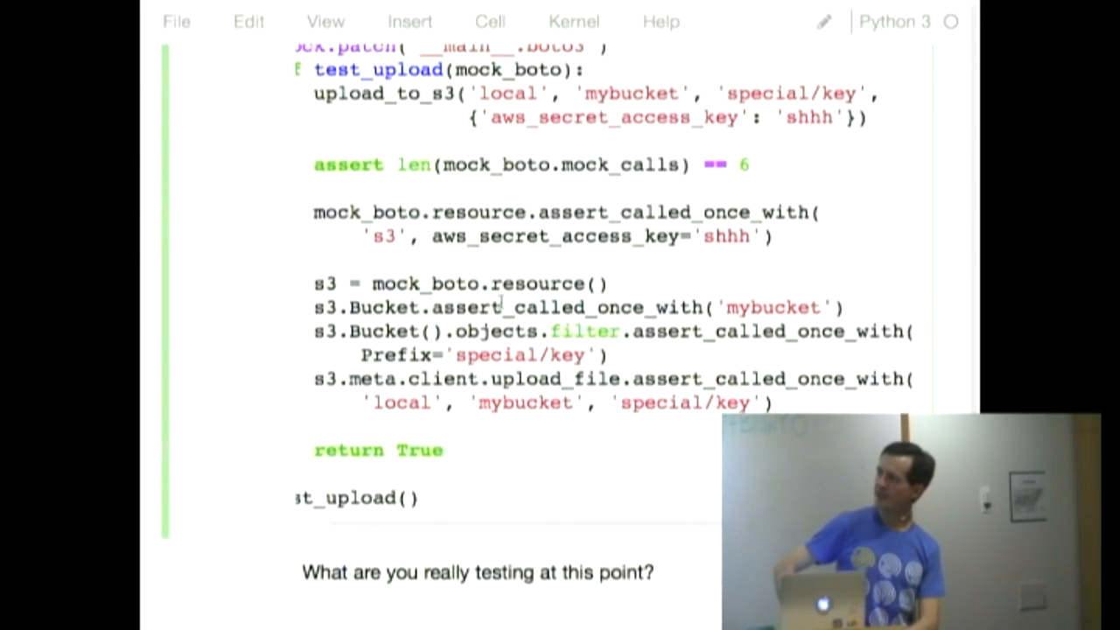
scroll(down, 3)
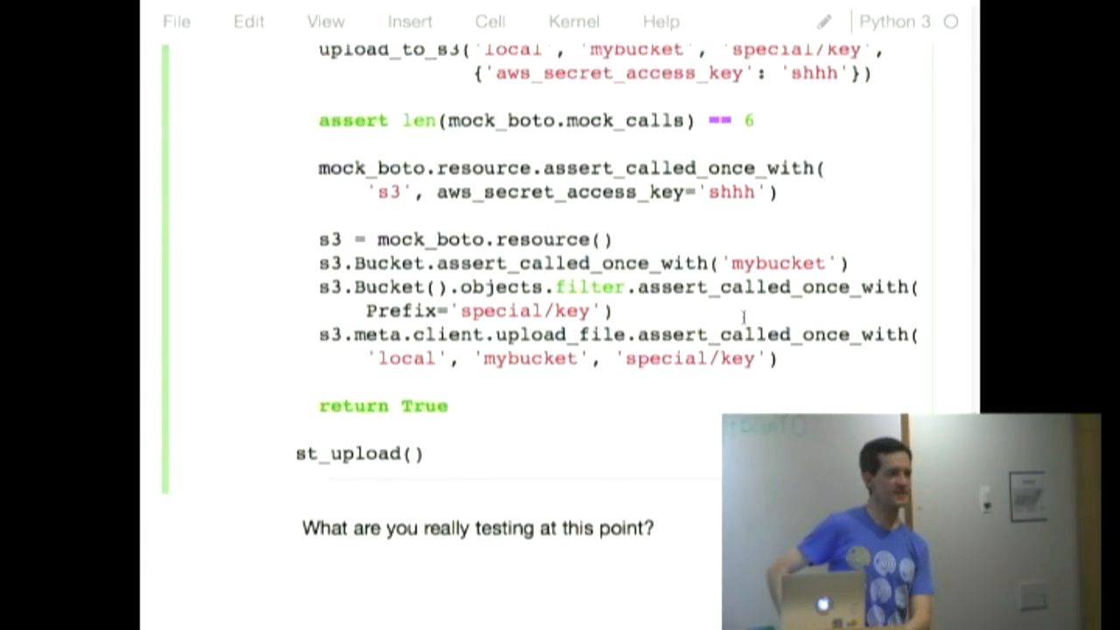
scroll(down, 3)
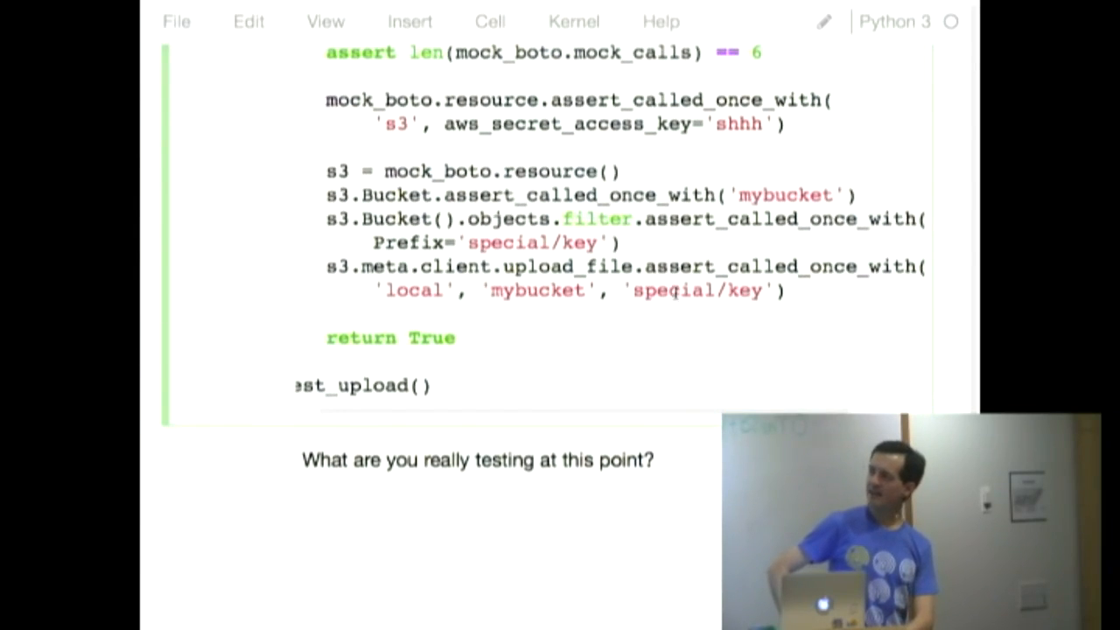